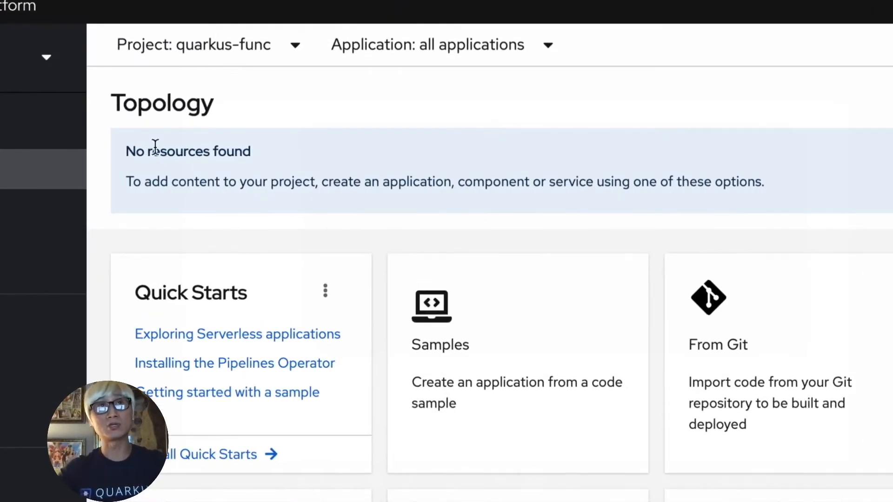
Step: Run kn func create quarkus-func with the Quarkus runtime, then open the project in VS Code
left_click_drag(153, 151, 684, 188)
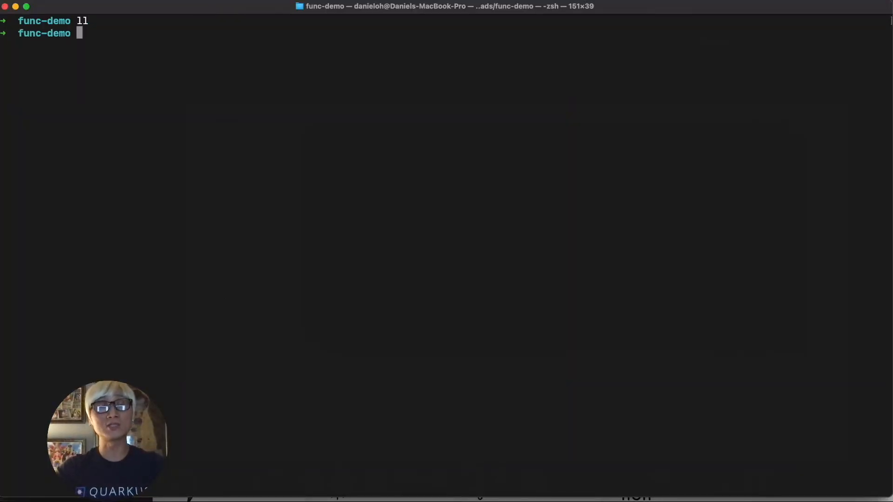
type("kn func")
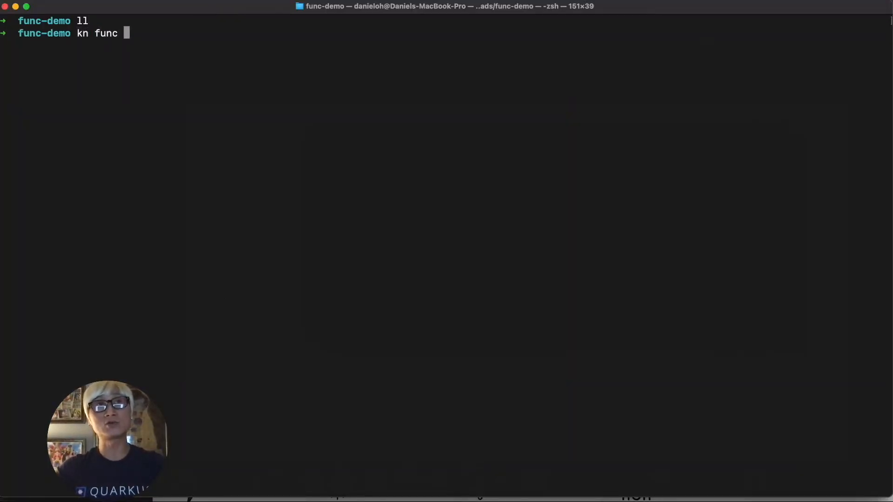
type("create qua")
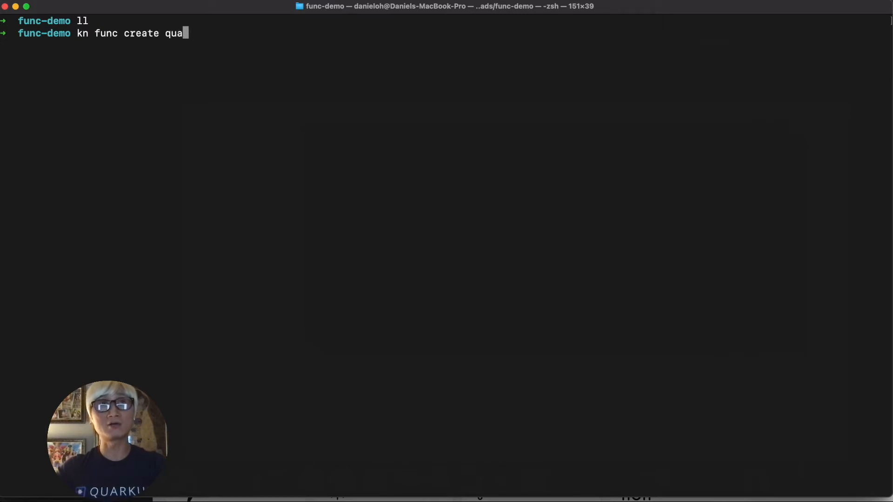
type("rkus-func -l quark")
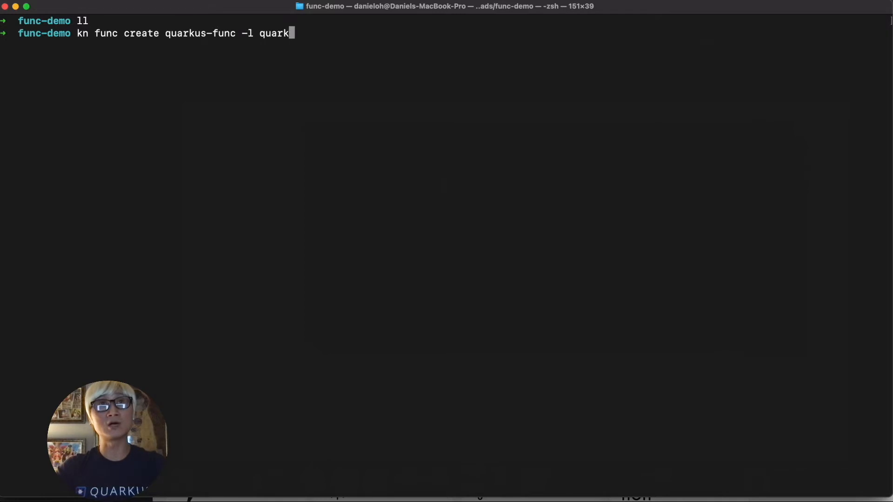
key("Enter")
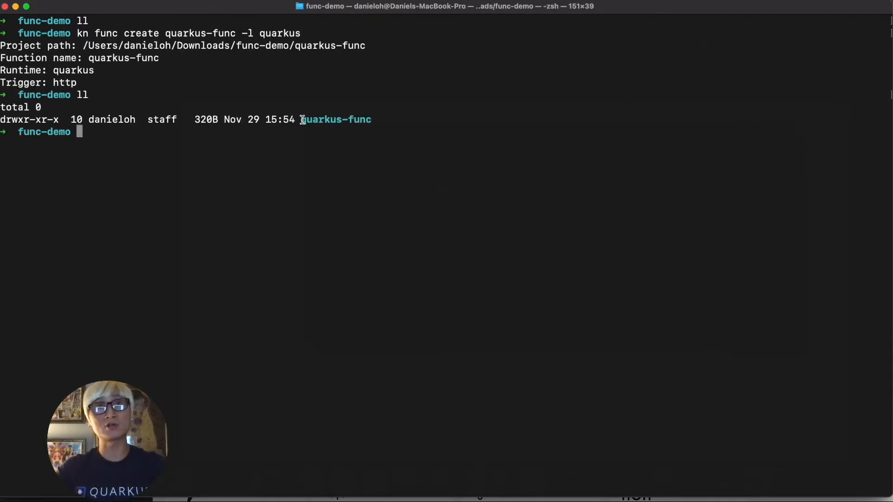
type("ocd")
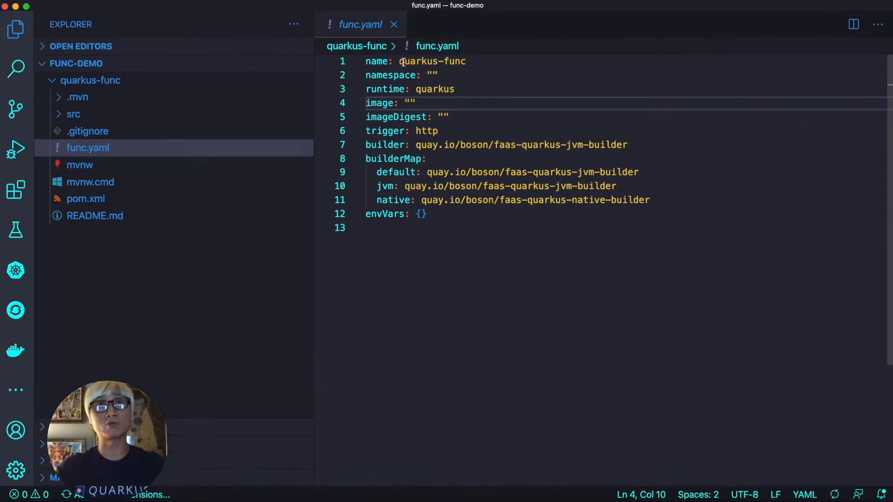
double_click(432, 62)
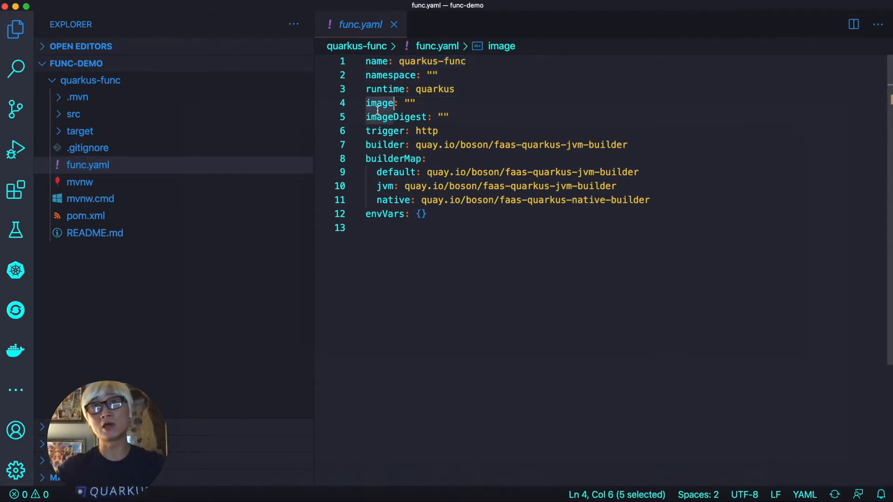
double_click(396, 117)
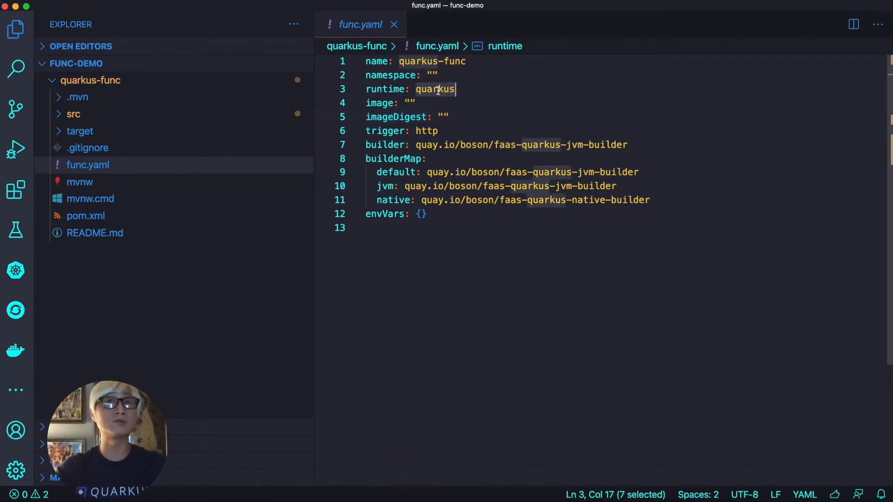
left_click(581, 144)
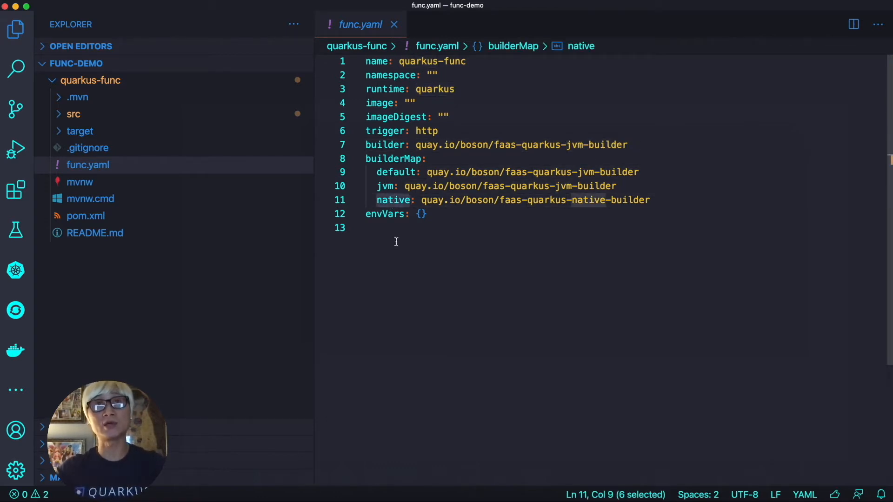
mouse_move(104, 130)
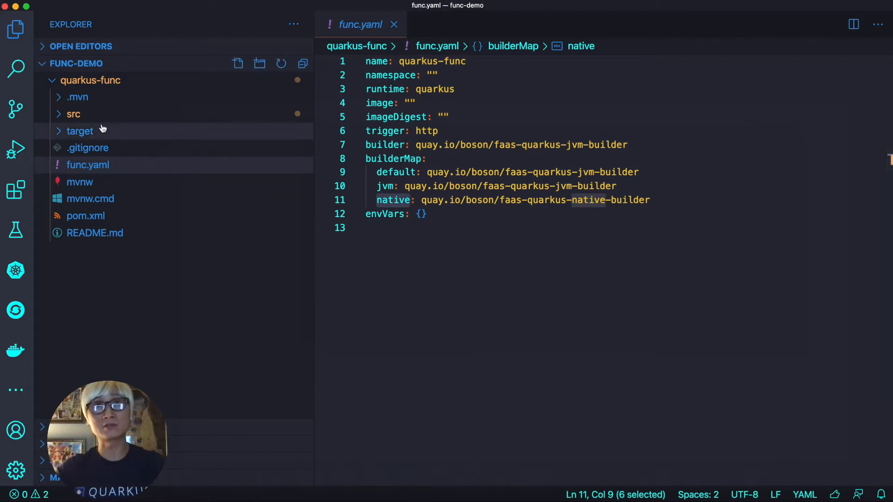
Step: Expand src > main > functions and view Function.java, Input.java and Output.java
left_click(73, 114)
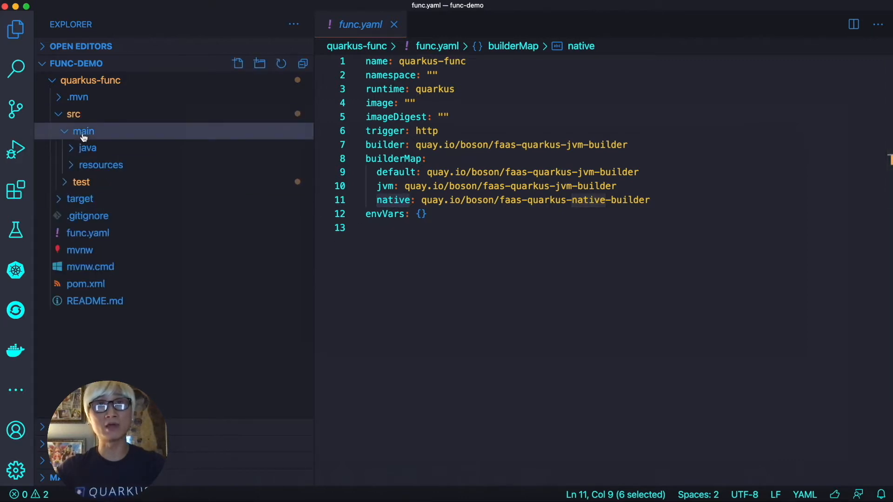
left_click(87, 148)
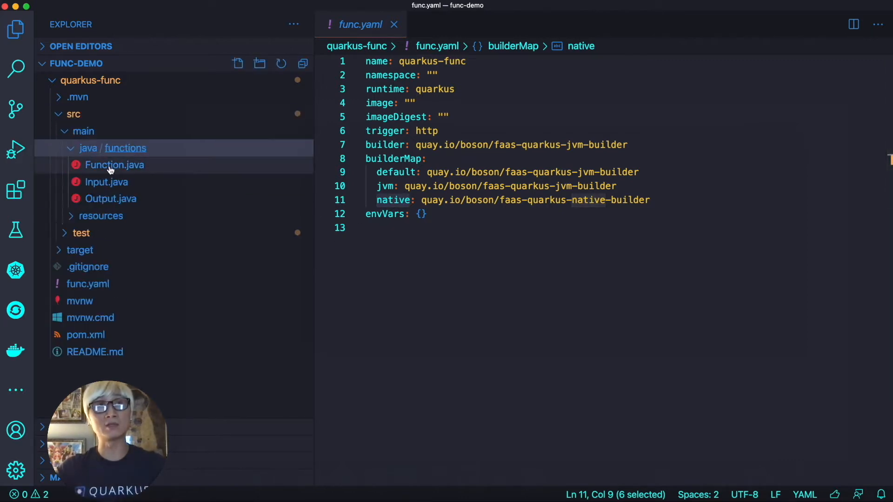
left_click(115, 165)
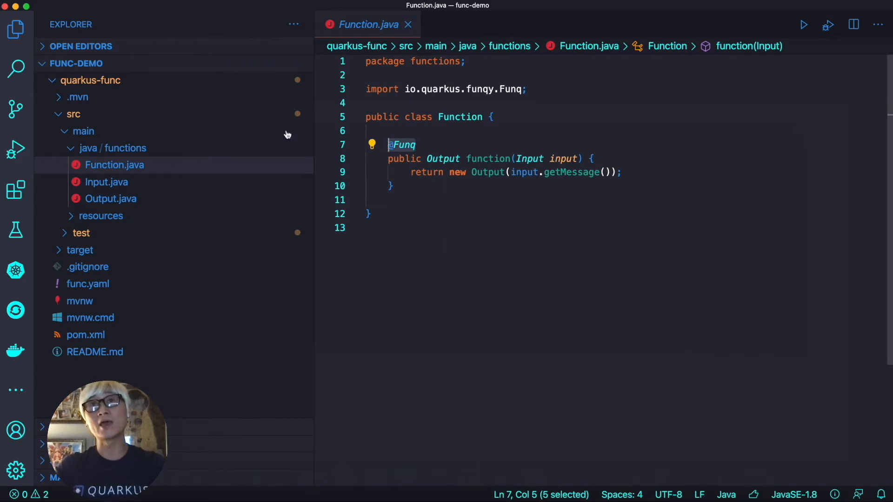
left_click(106, 182)
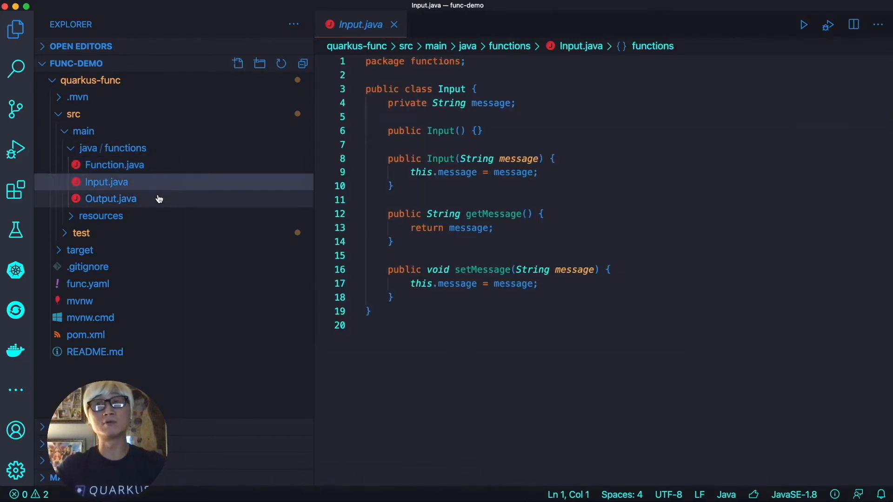
left_click(111, 198)
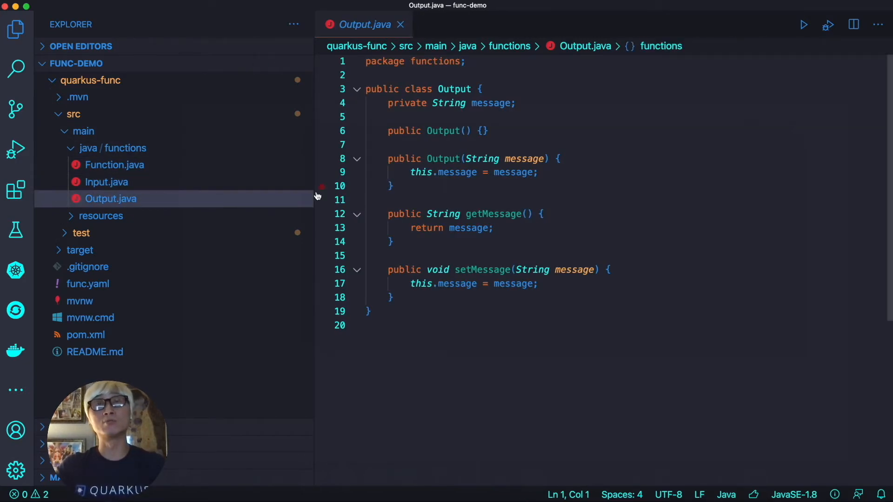
left_click(106, 183)
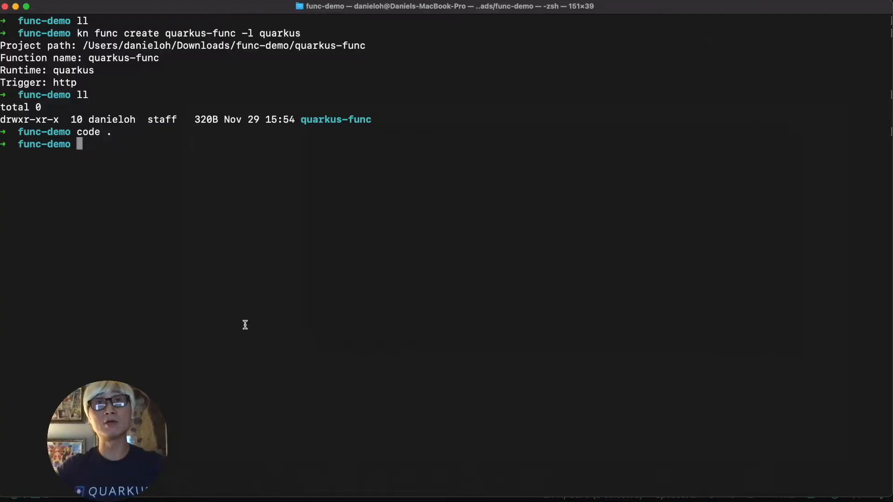
Step: From quarkus-func, run kn func deploy -r quay.io/danieloh30 -n quarkus-func
type("cd quarkus-func")
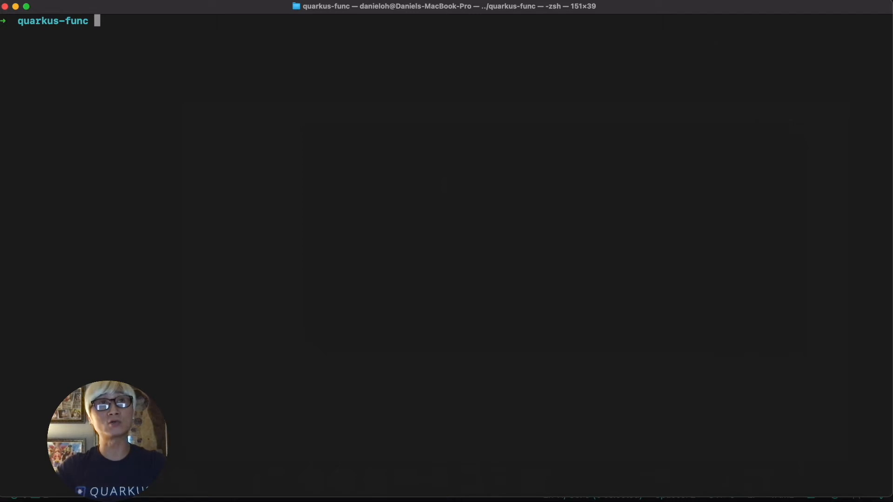
type("kn func deploy")
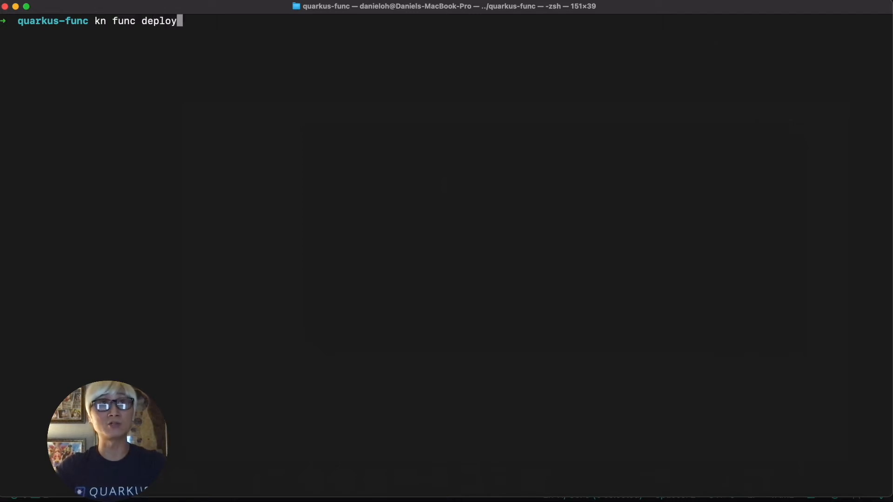
type("-r qu")
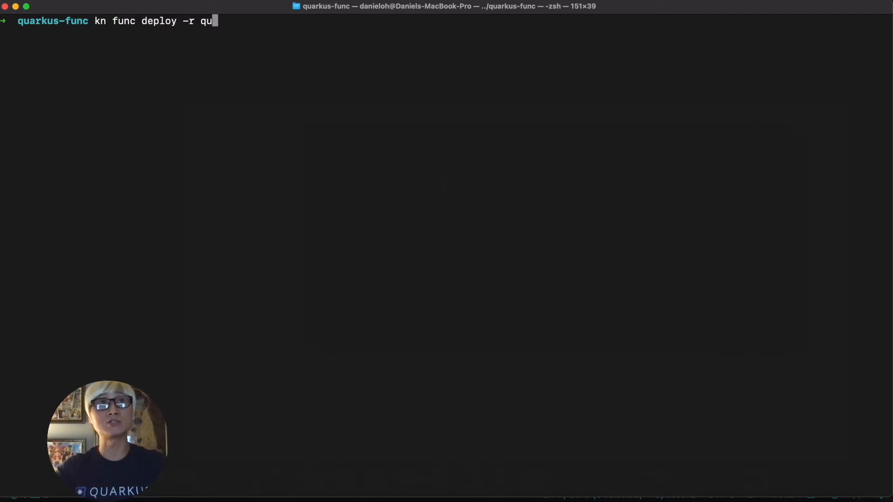
type("ay.io/dan")
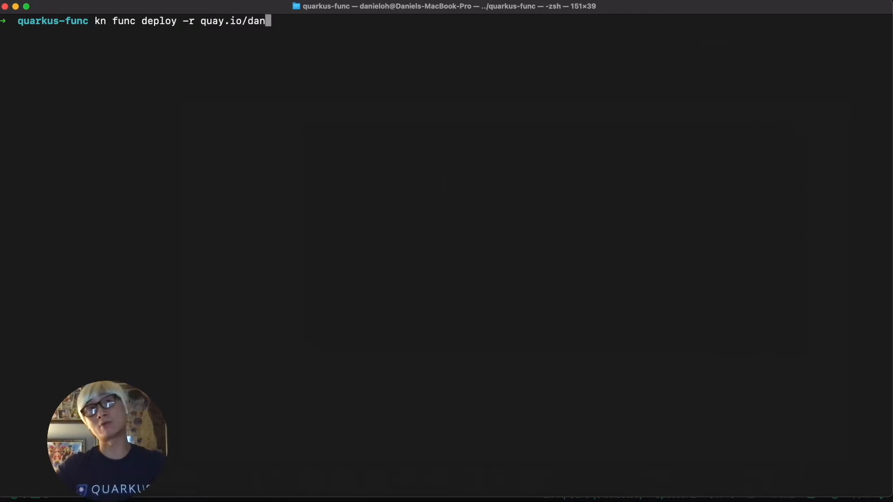
type("ieloh30")
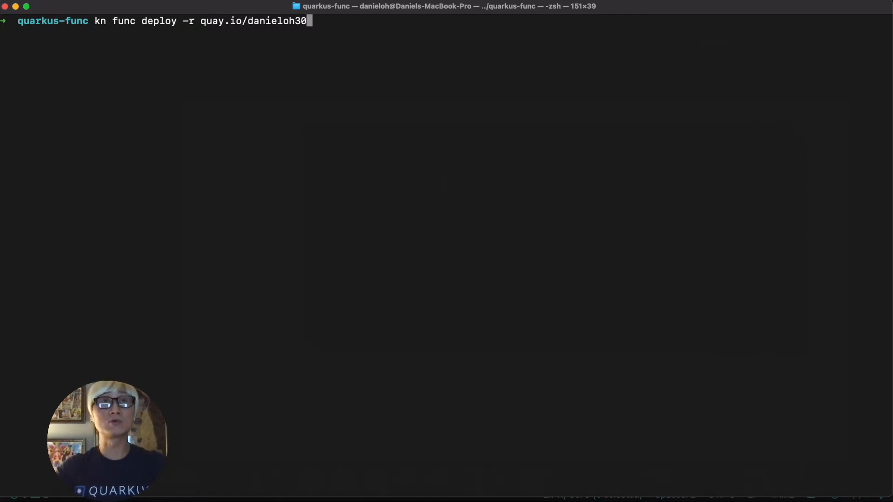
type("-")
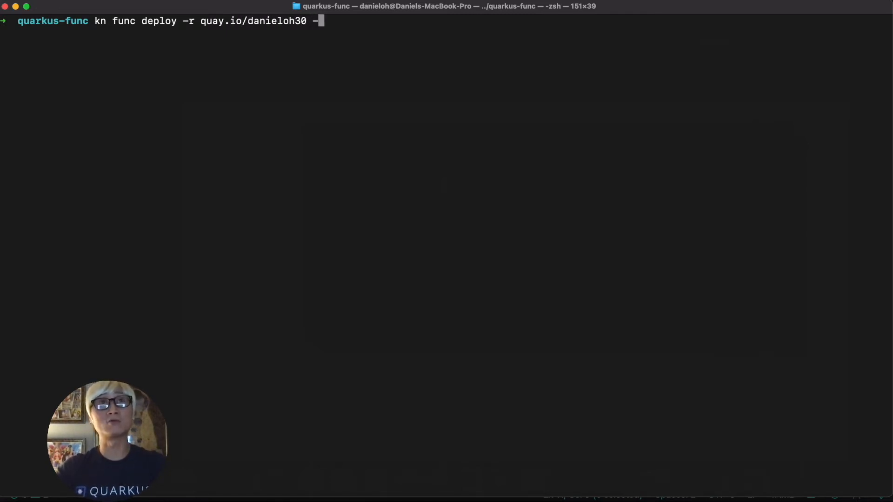
type("n quarkus-func -v")
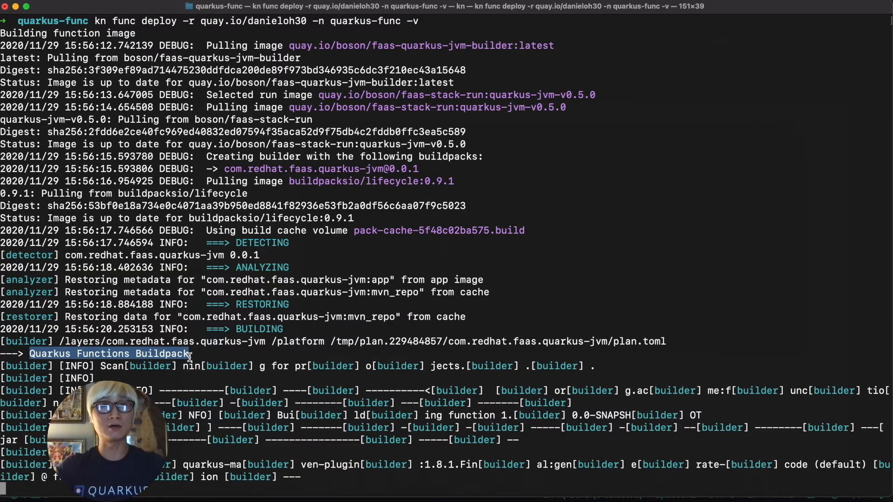
Step: Follow the build log as the function image build completes
scroll("down", 3)
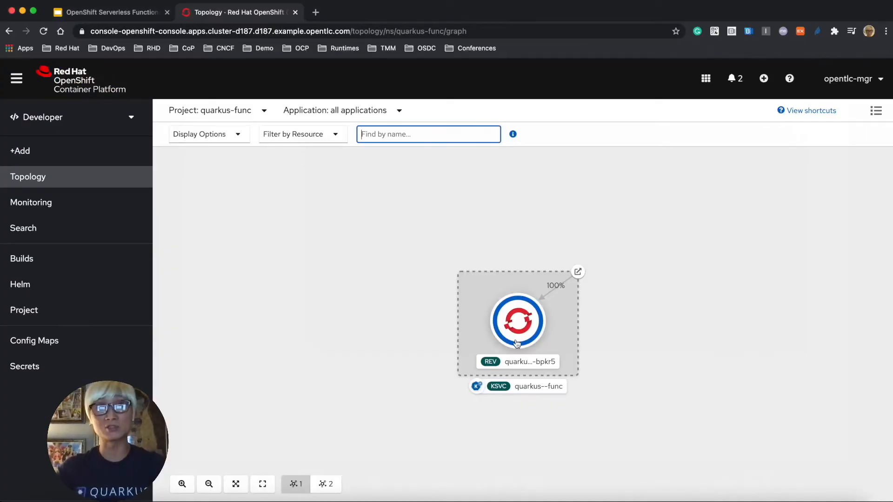
Step: Open the quarkus--func revision's details and view its running pod's logs
left_click(519, 320)
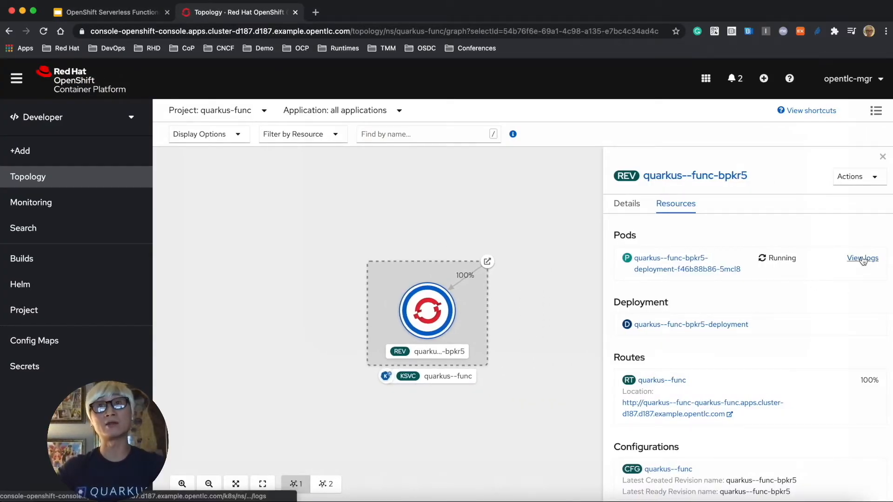
left_click(863, 258)
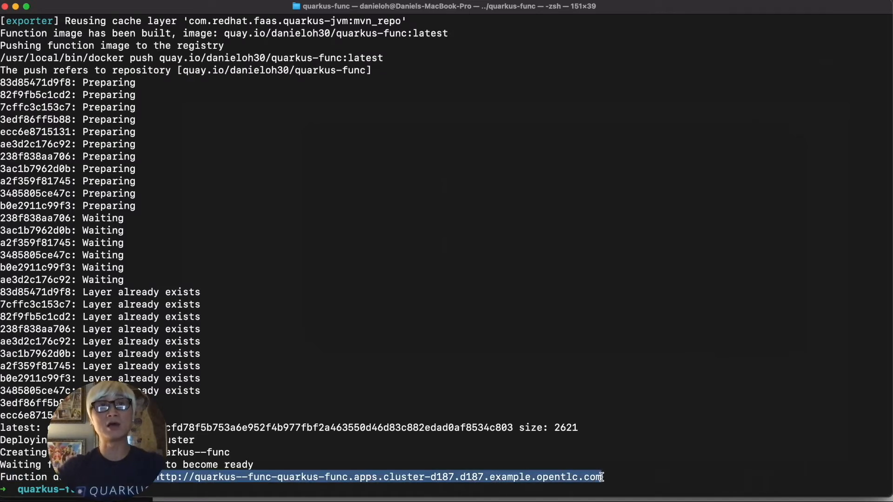
key("cmd+k")
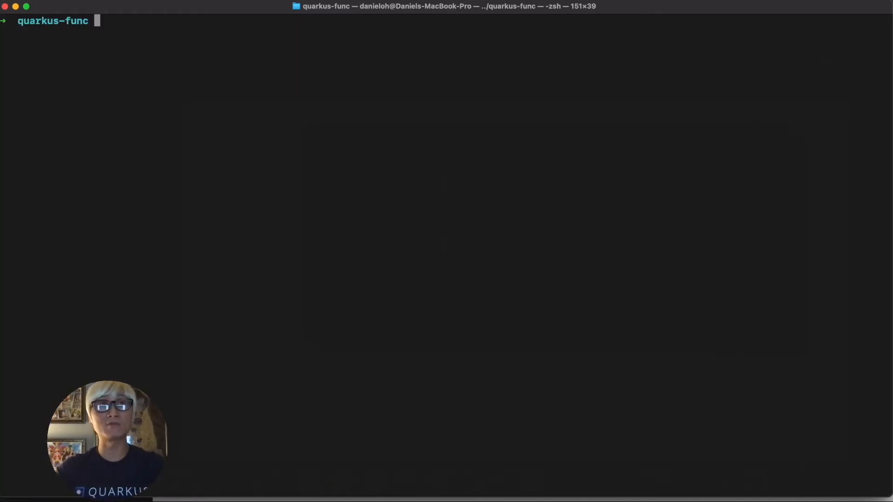
type("echo")
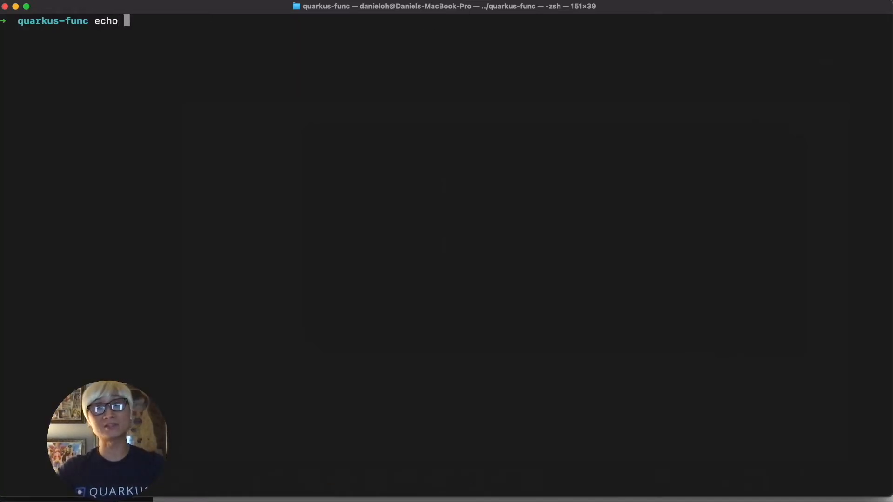
type("'{")
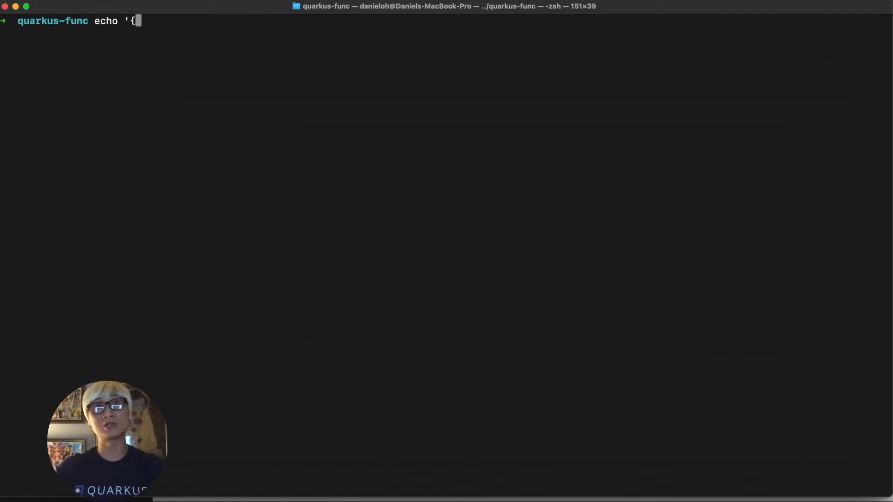
type("\"")
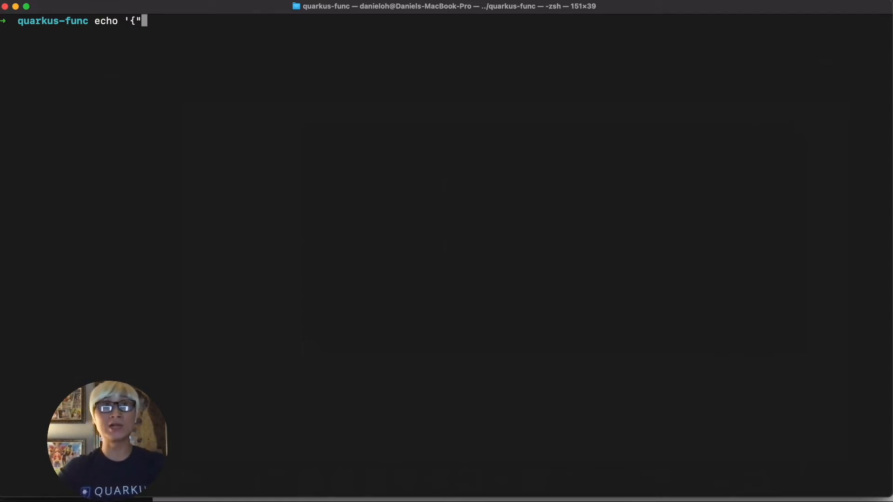
type("message\":")
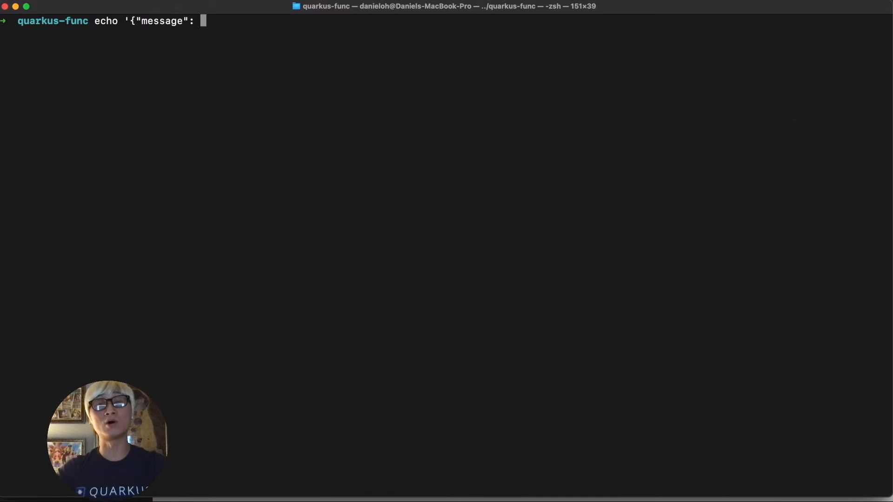
type("\"")
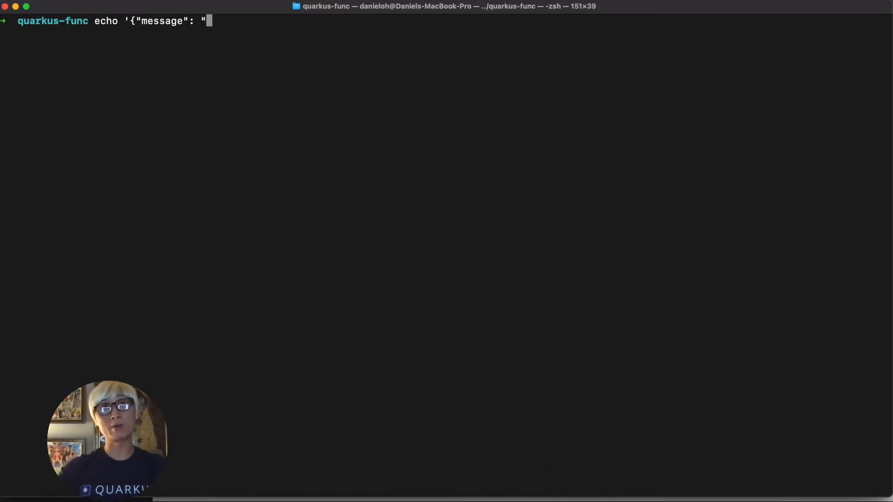
type("Daniel Oh")
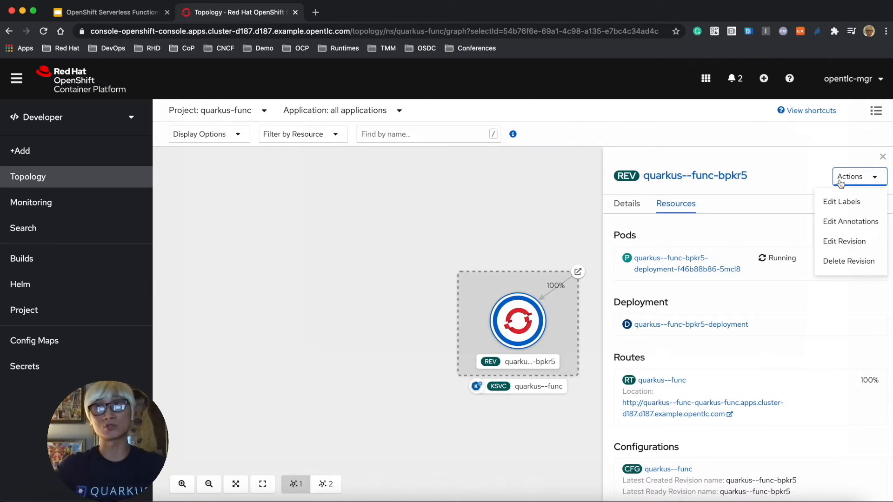
Step: In the revision's label editor, start adding the app.openshift.io/runtime= label
left_click(840, 202)
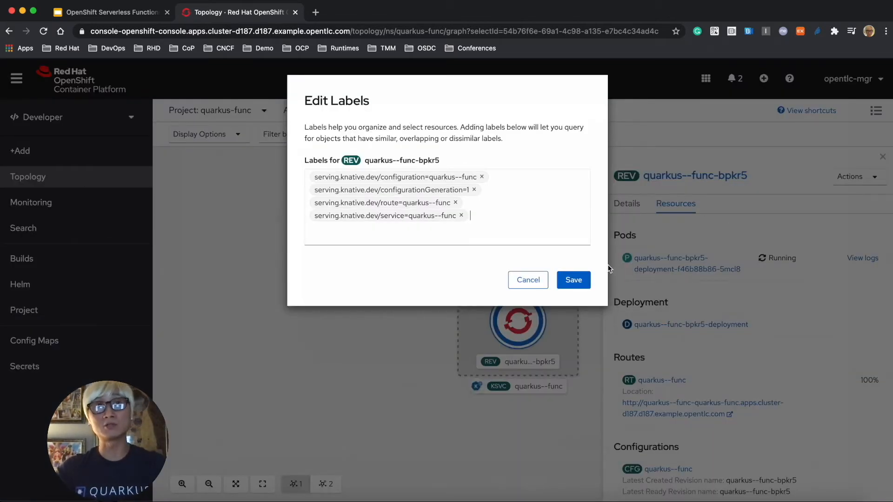
type("app.openshift.io/")
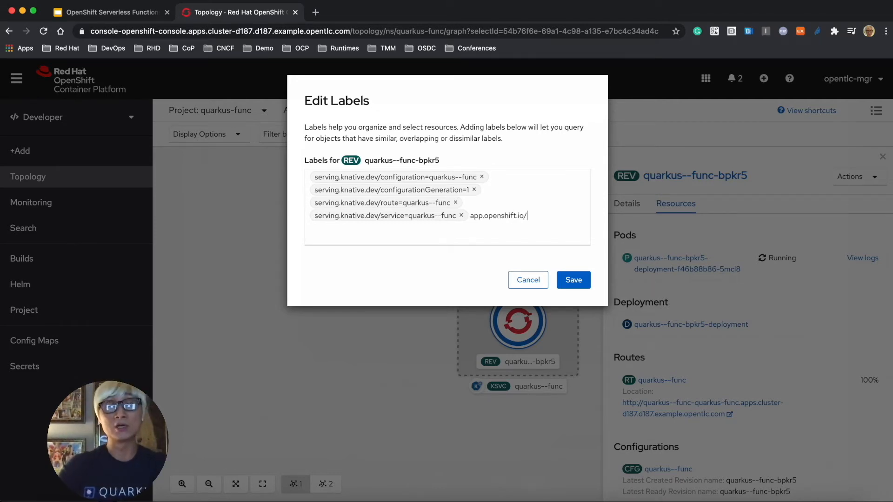
type("runtime=")
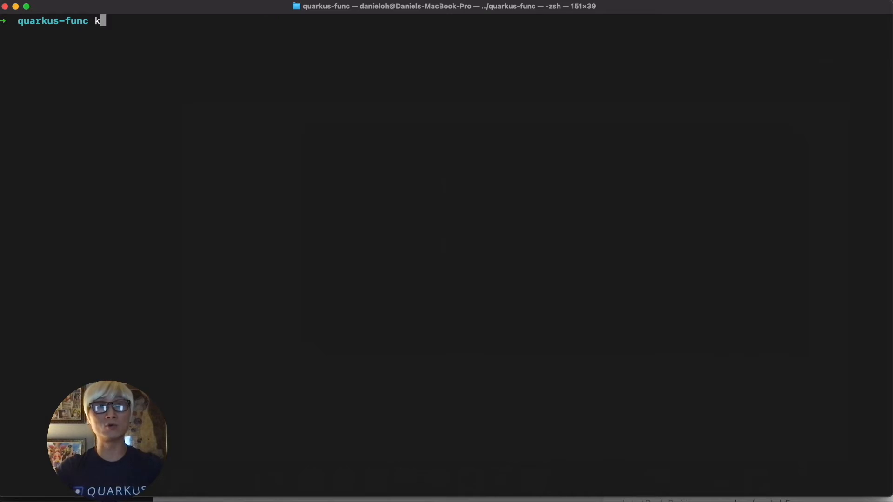
type("n")
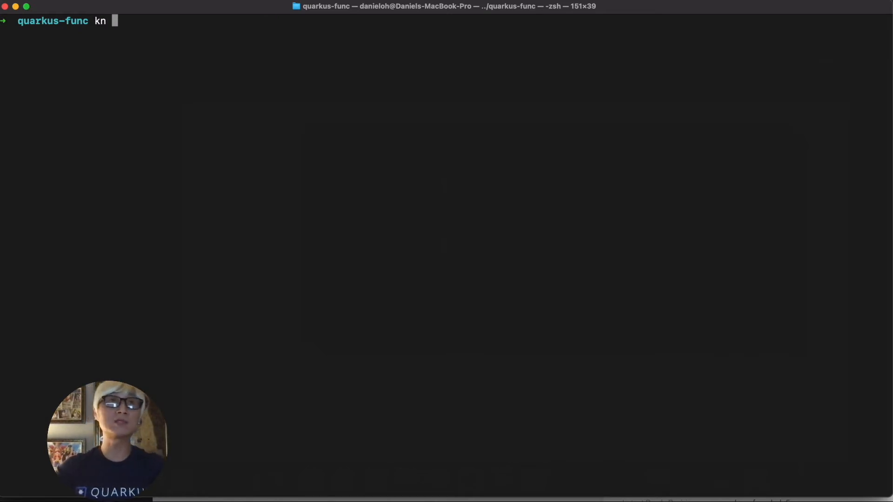
type("func cr")
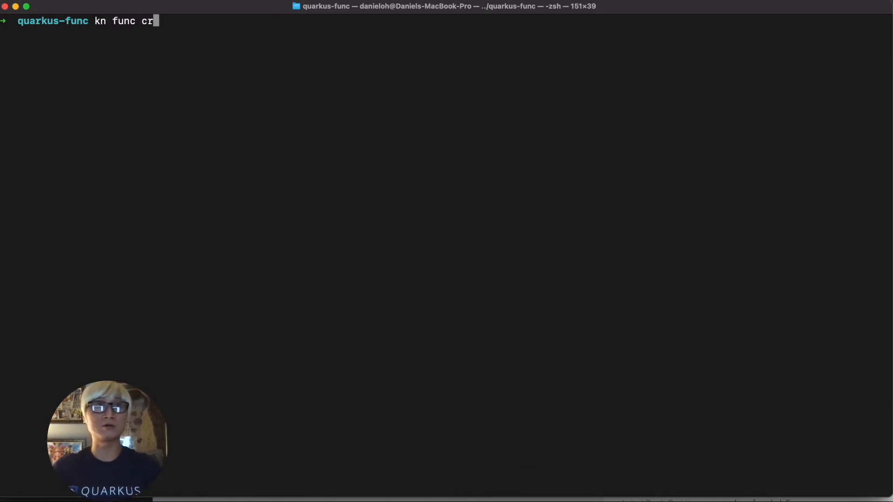
type("eate -h")
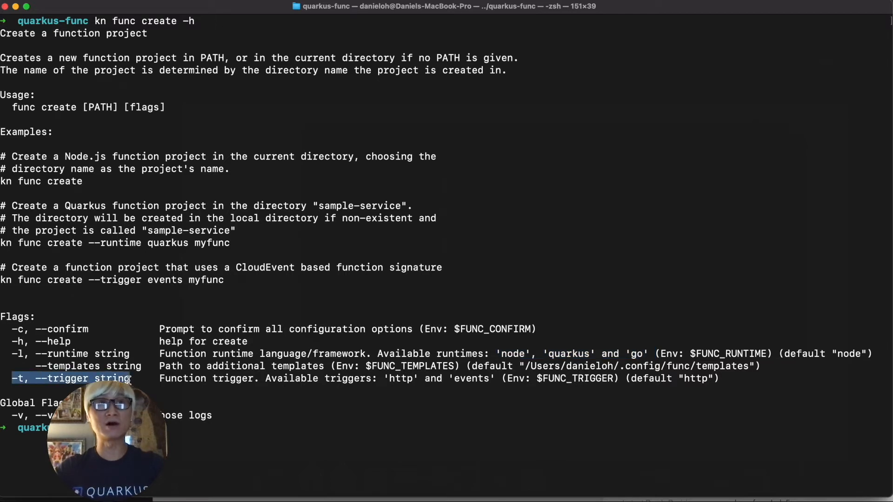
left_click_drag(382, 378, 498, 379)
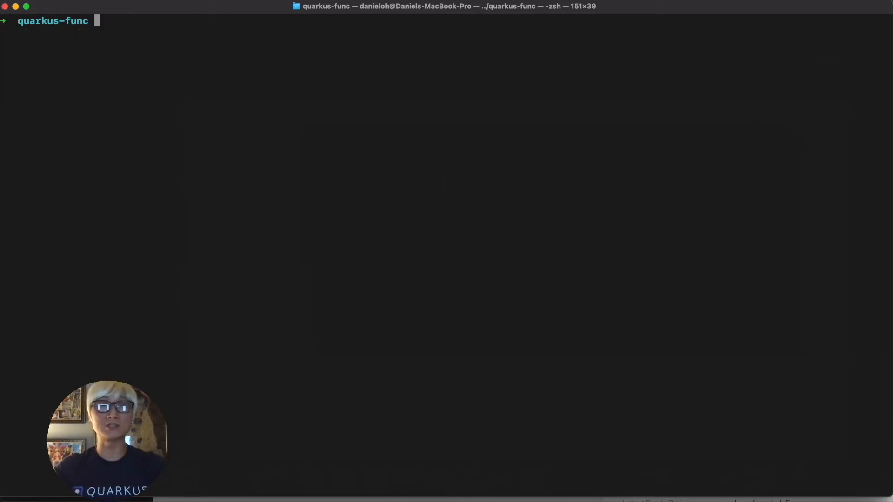
Step: Show kn func build help and mark a term in it
type("kn func buil")
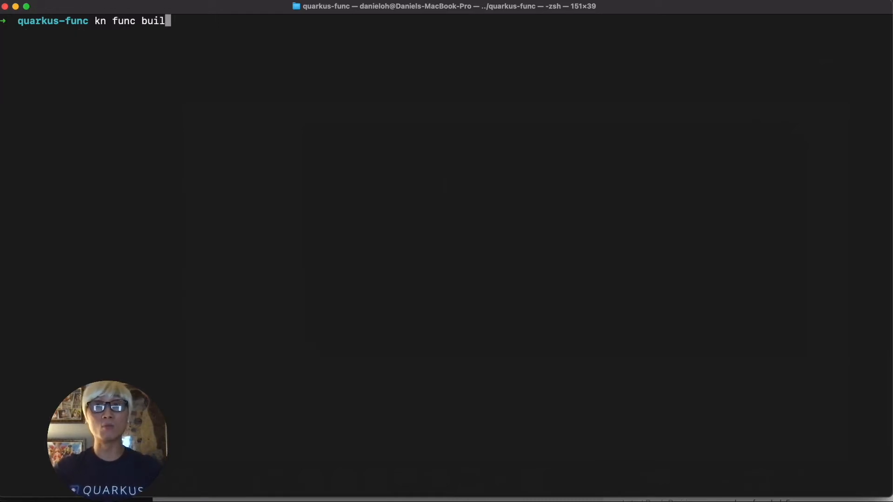
key("Enter")
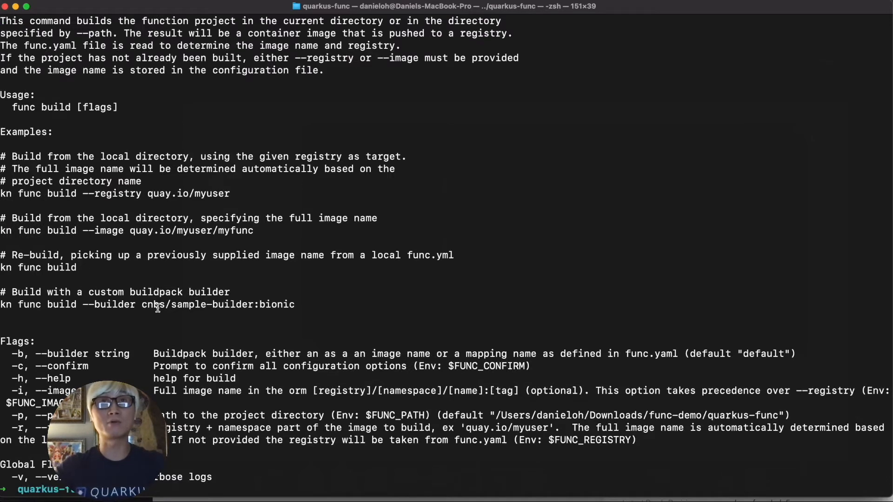
double_click(67, 353)
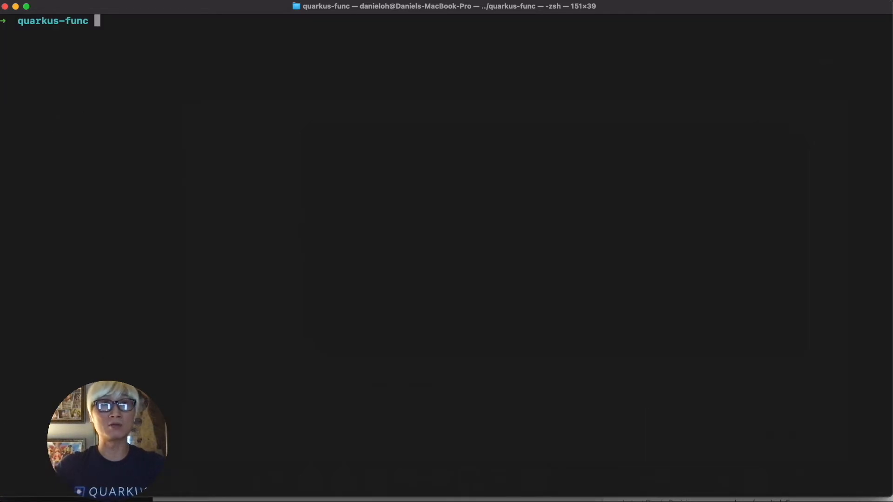
Step: Show kn func deploy help and mark its options section
type("kn func deploy")
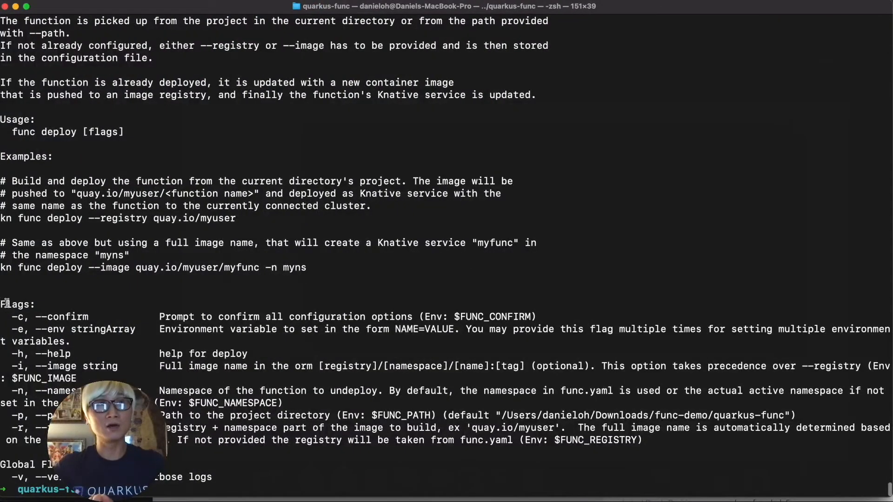
left_click_drag(3, 303, 226, 473)
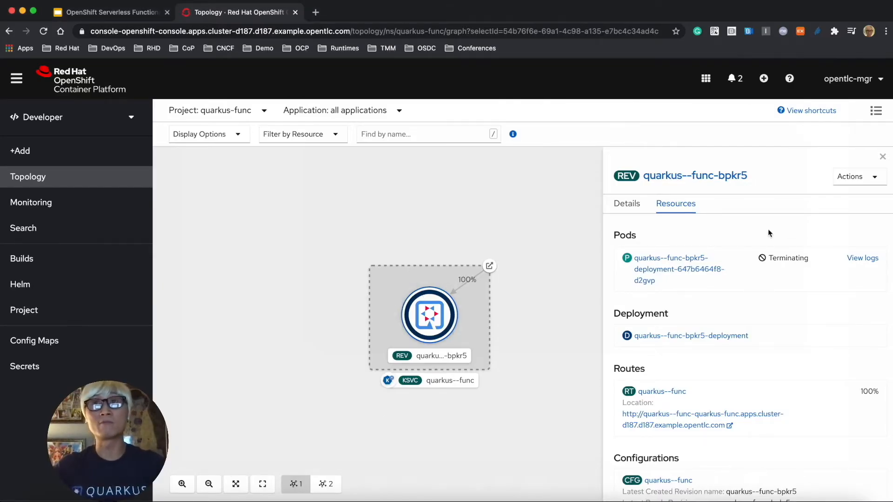
mouse_move(763, 298)
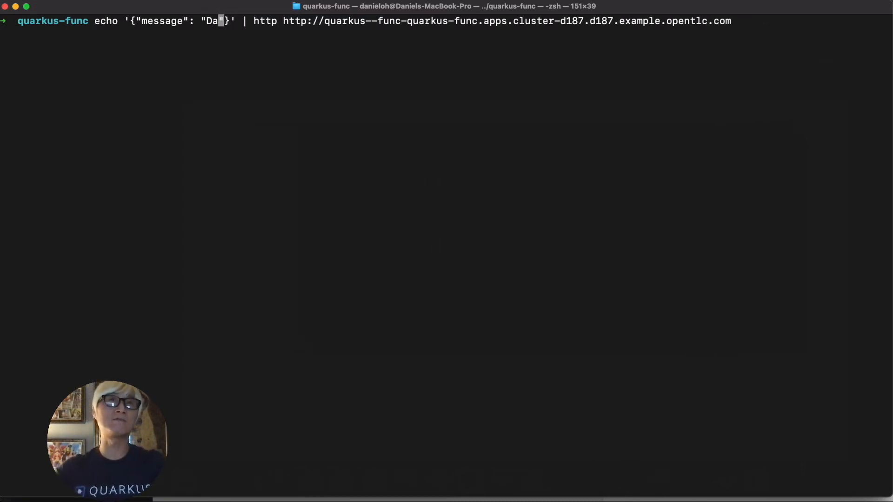
Step: Edit the message value to 'OpenShift Serverless Function with Quarkus' and re-invoke the function
type("OpenShift Serverless")
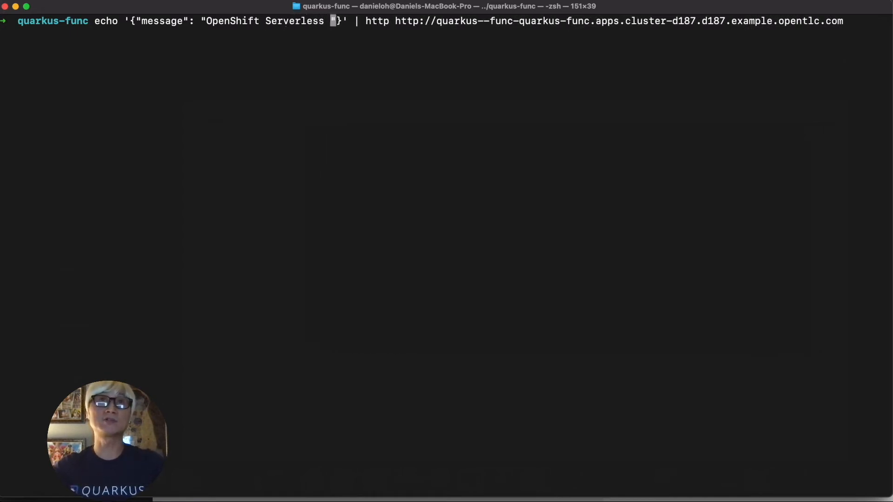
type("Function with Q")
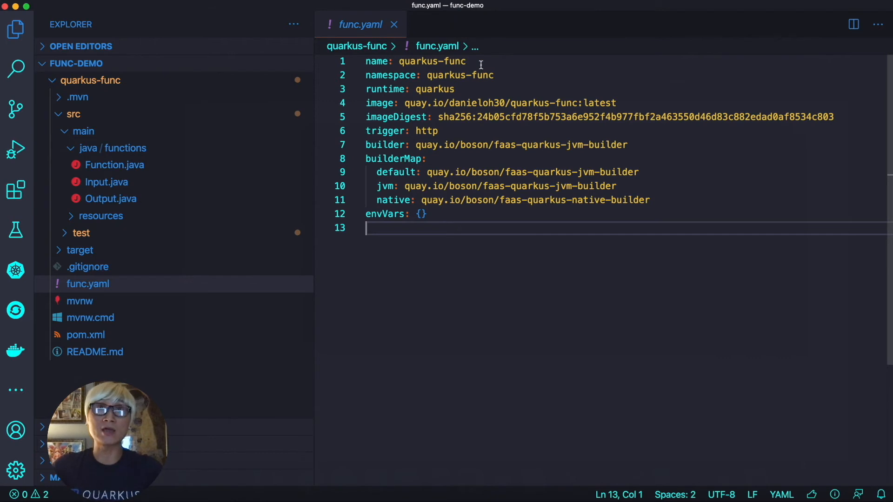
Step: Append -native to func.yaml's name and image and switch the builder from jvm to native
type("-native")
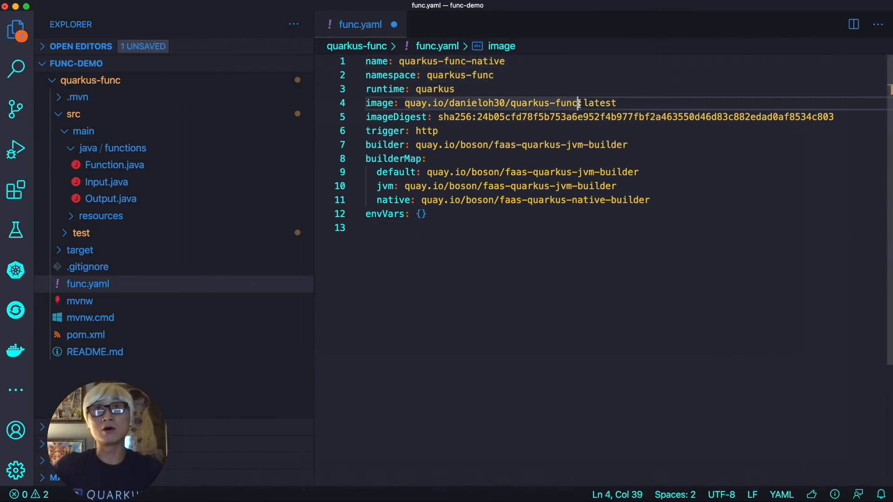
type("-native")
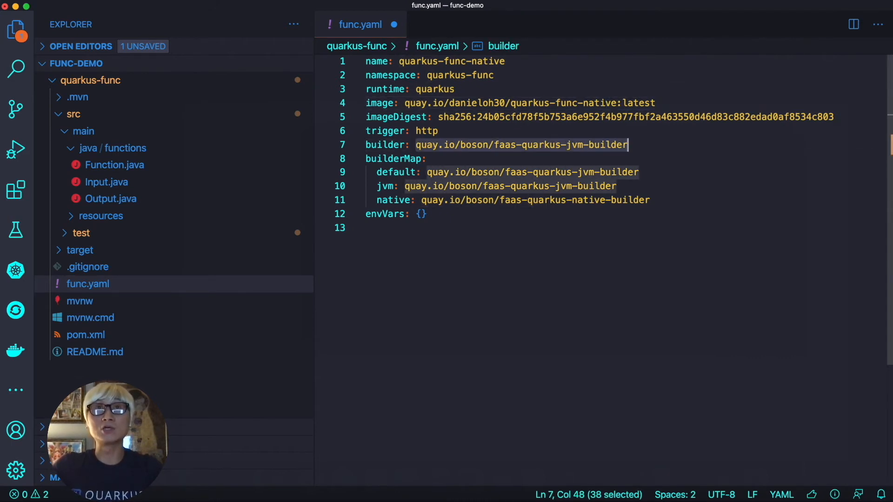
type("native")
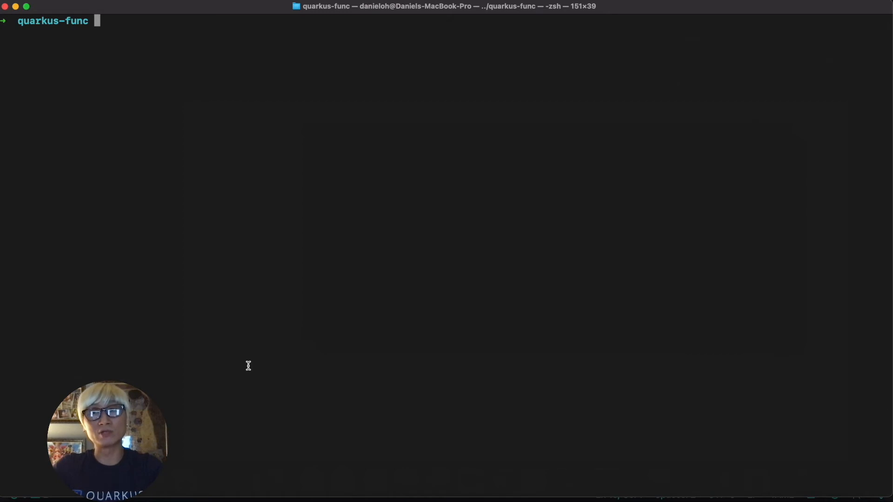
Step: Run kn func deploy -v, building and pushing quay.io/danieloh30/quarkus-func-native:latest
type("kn func")
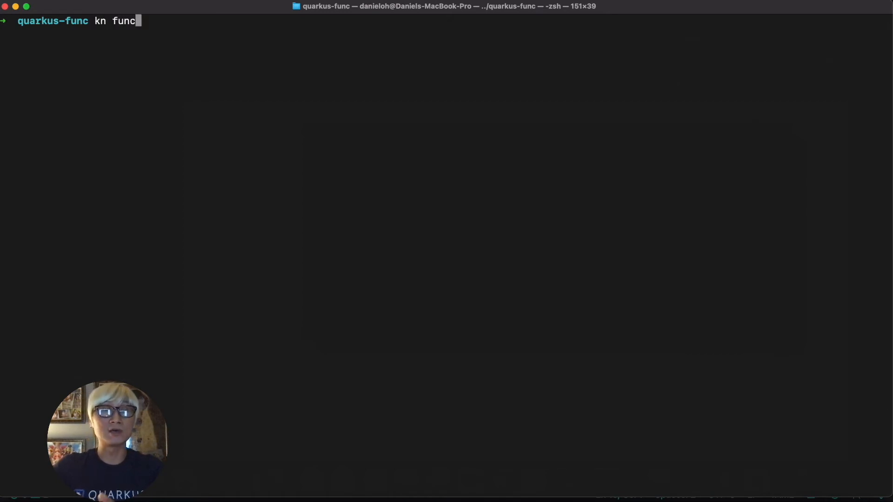
type("deploy")
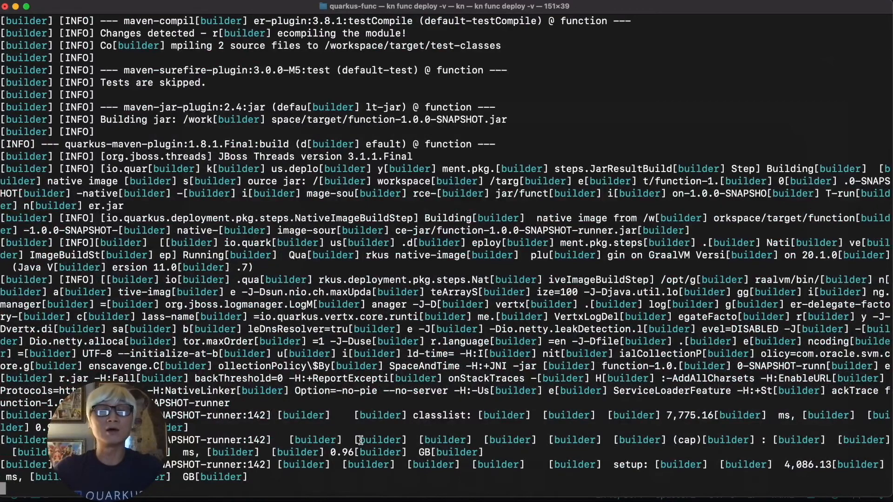
scroll("down", 3)
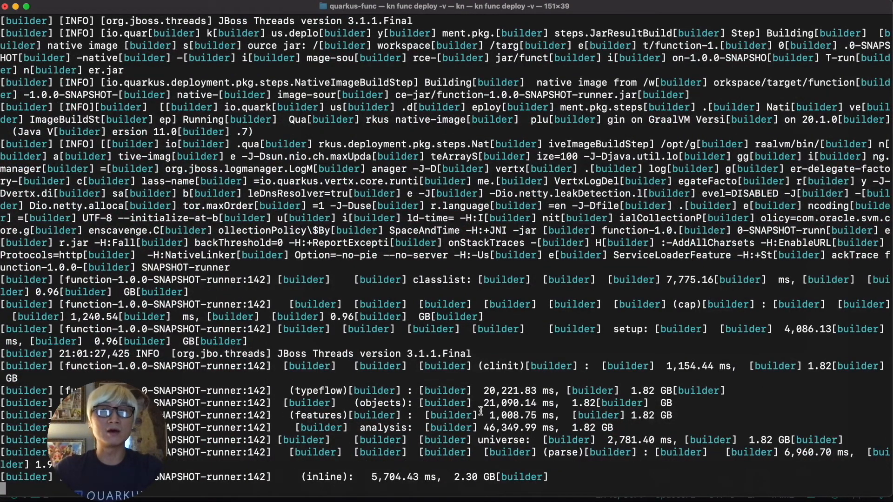
scroll("down", 3)
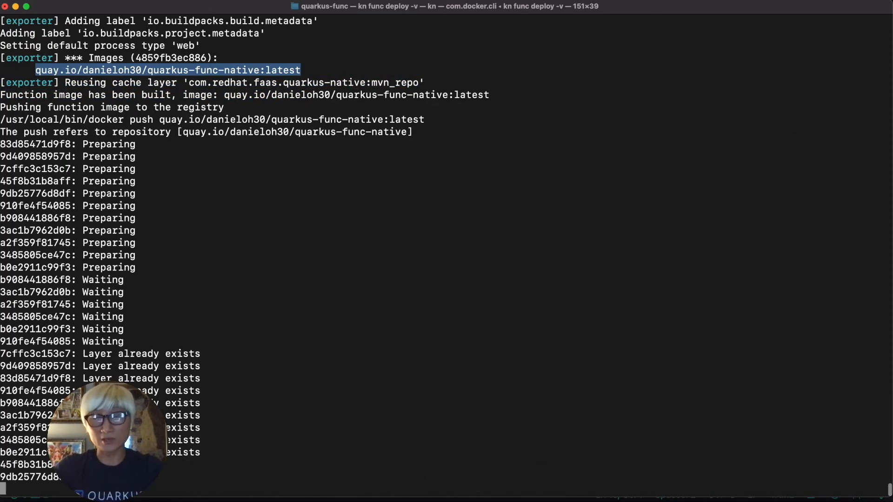
scroll("down", 3)
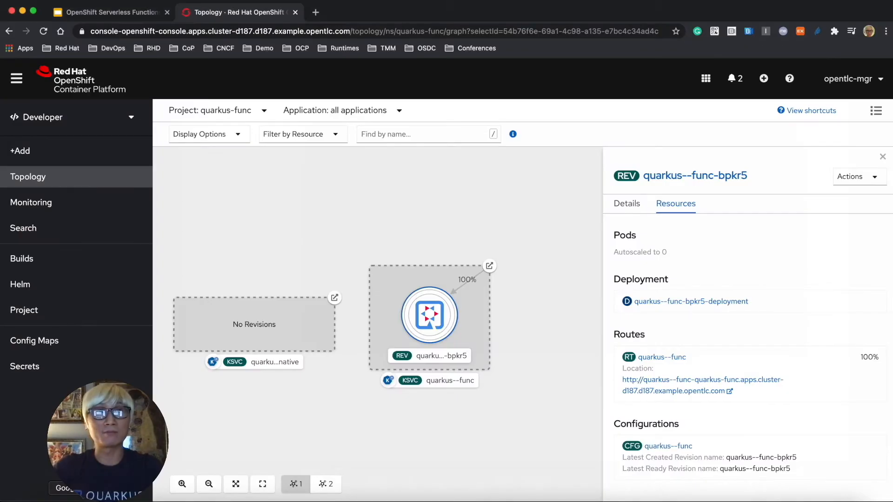
Step: Inspect the quarkus--func--native pod's logs, highlighting its 0.013s startup, then return to Topology
left_click(254, 325)
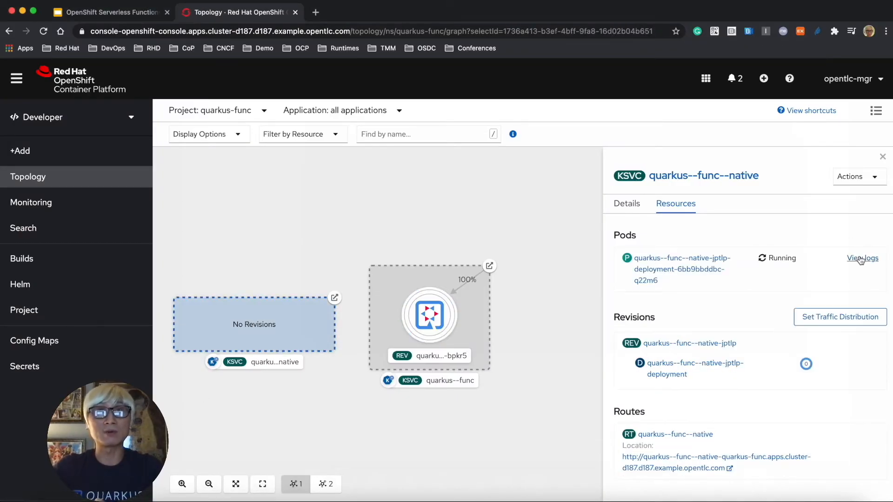
left_click(862, 259)
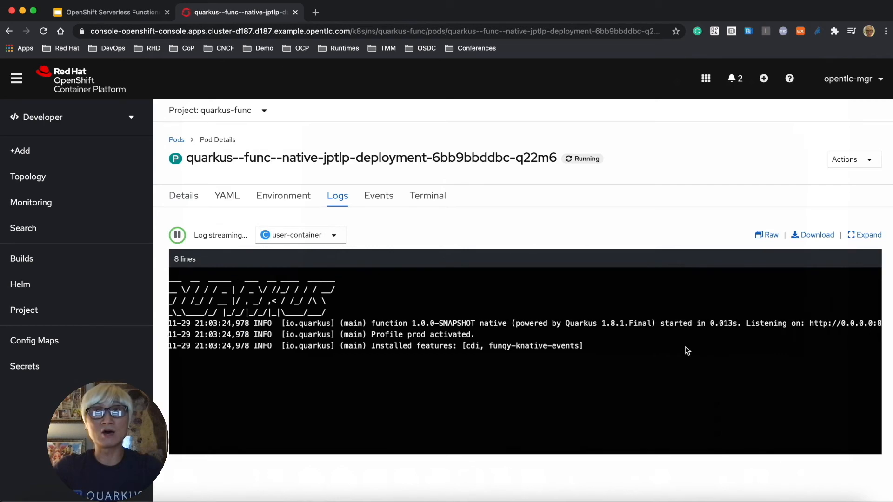
double_click(480, 323)
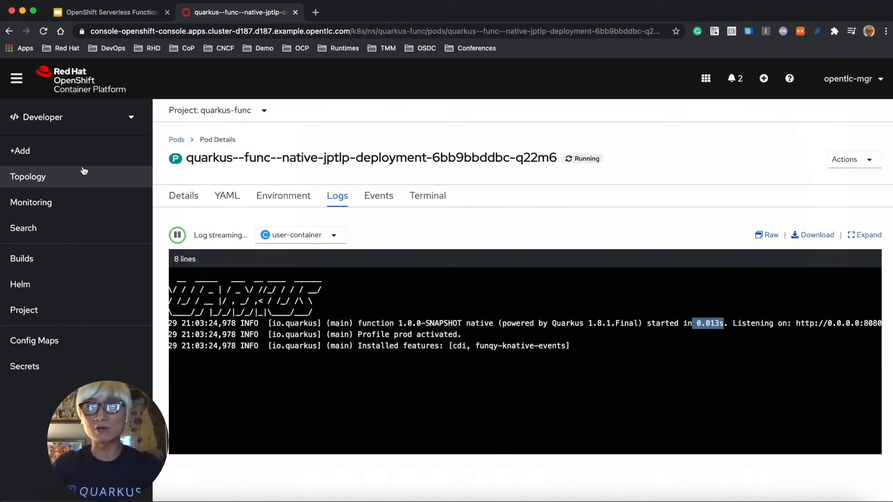
left_click(28, 177)
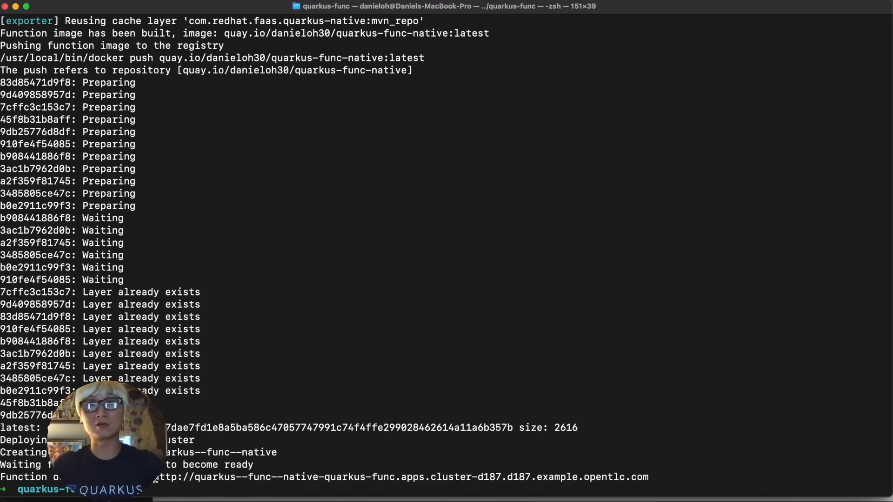
Step: Compose echo '{"message": "Quarkus Native with OpenShift Serverless Function!!"}' | http with the native function's copied URL
left_click_drag(165, 476, 649, 476)
type("e")
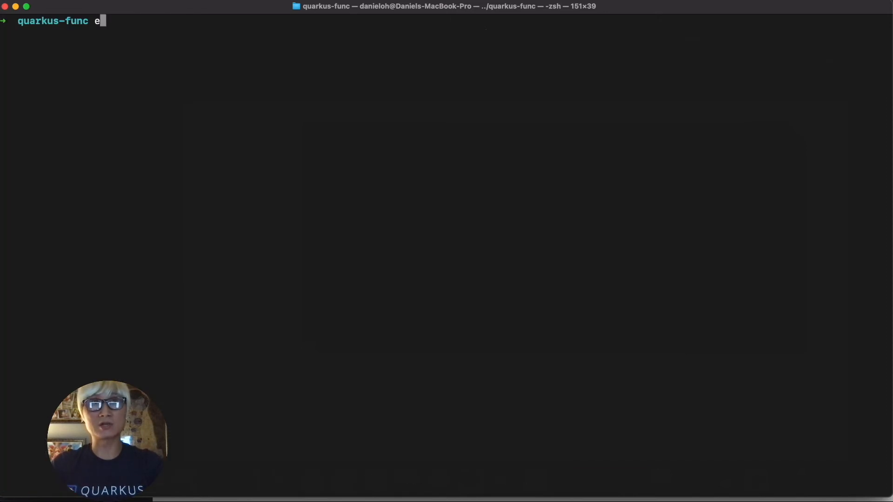
type("cho '{")
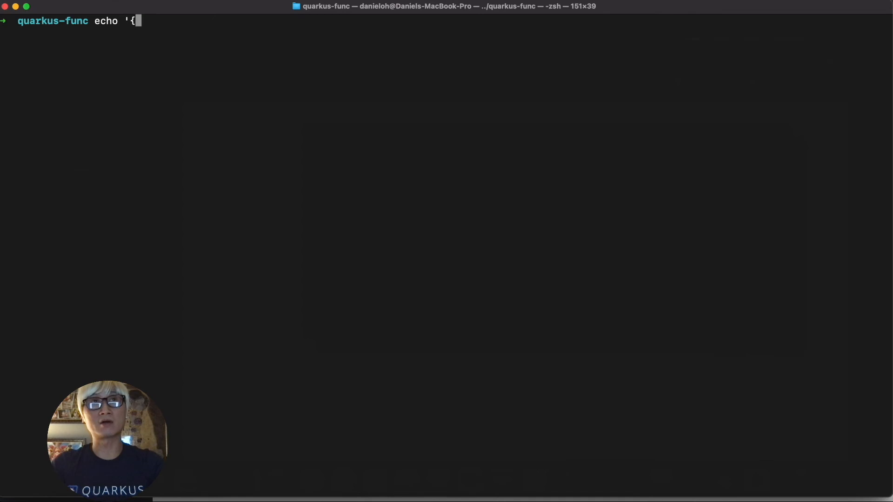
type("\"")
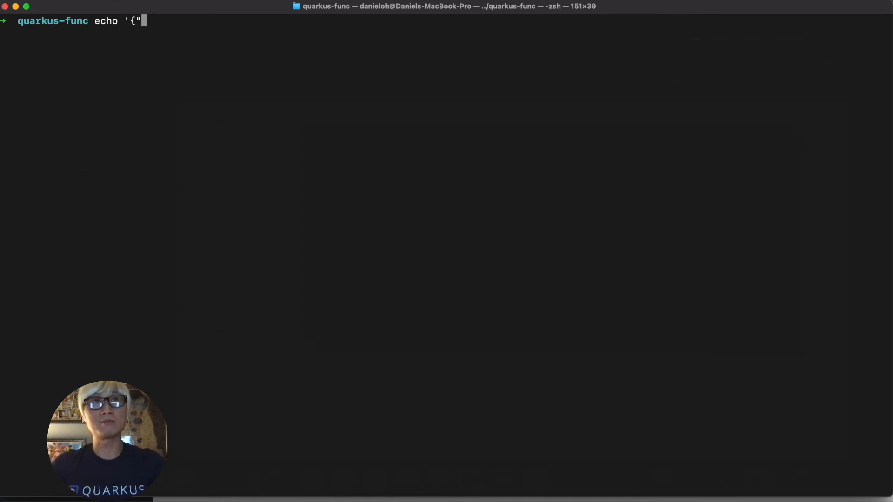
type("message\":")
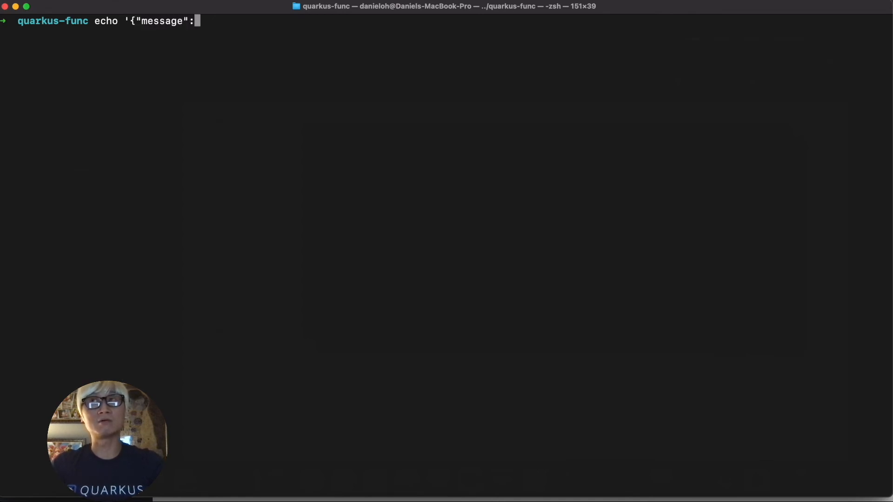
type("\"")
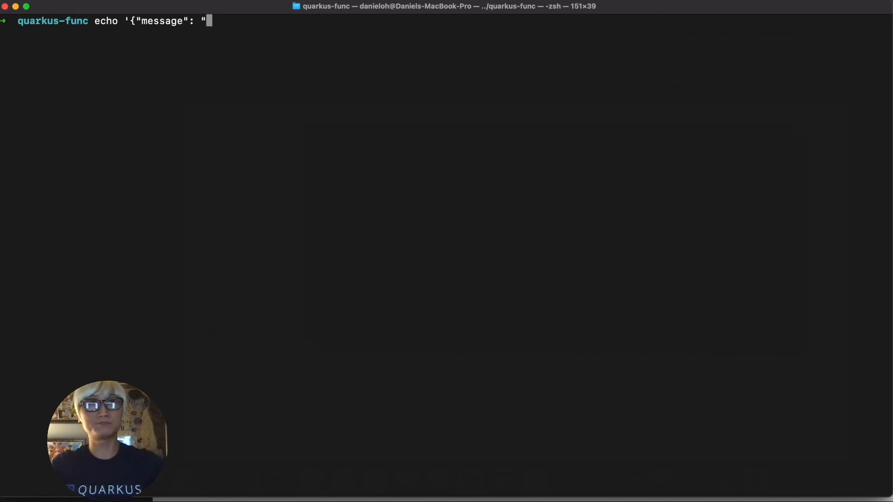
type("Quarkus")
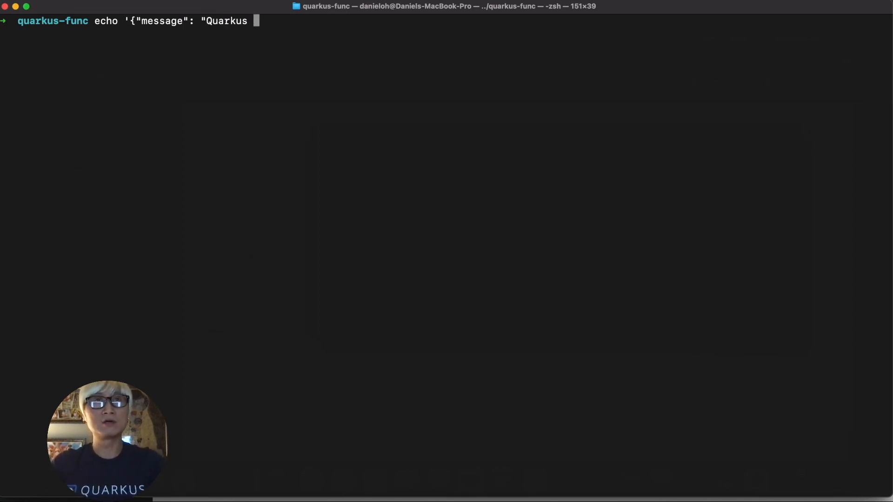
type("Native with")
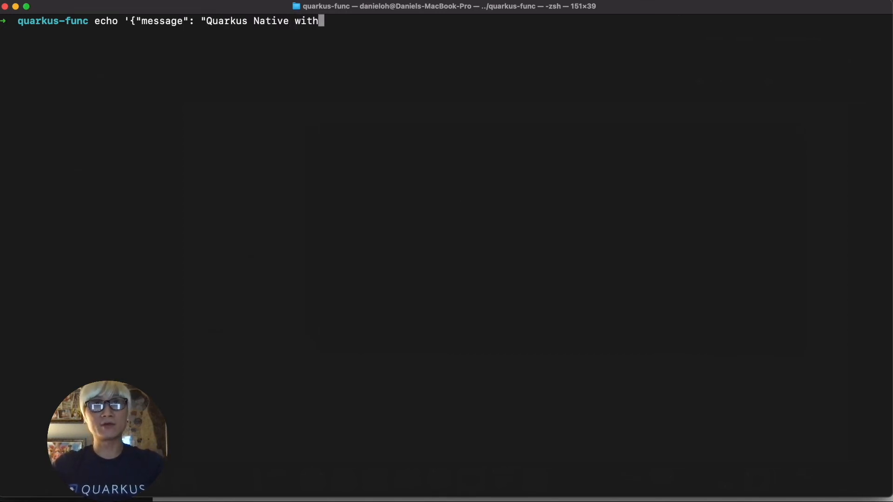
type("OpenShift")
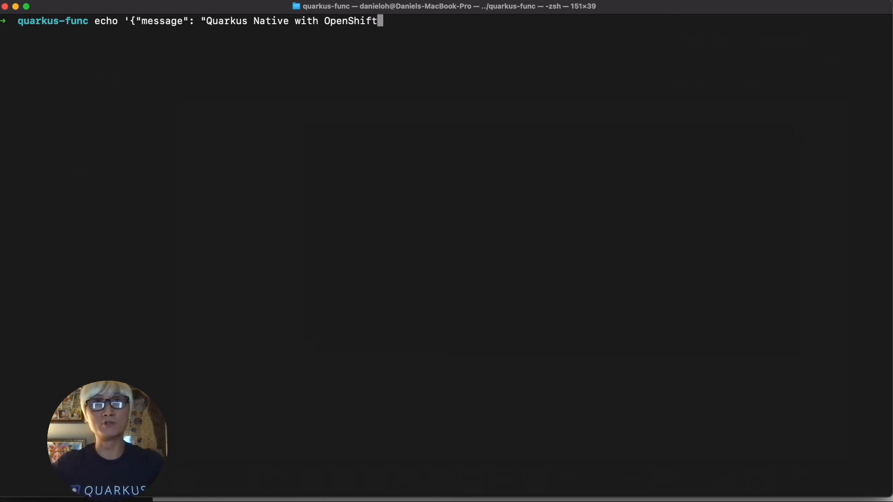
type("Serverless Fu")
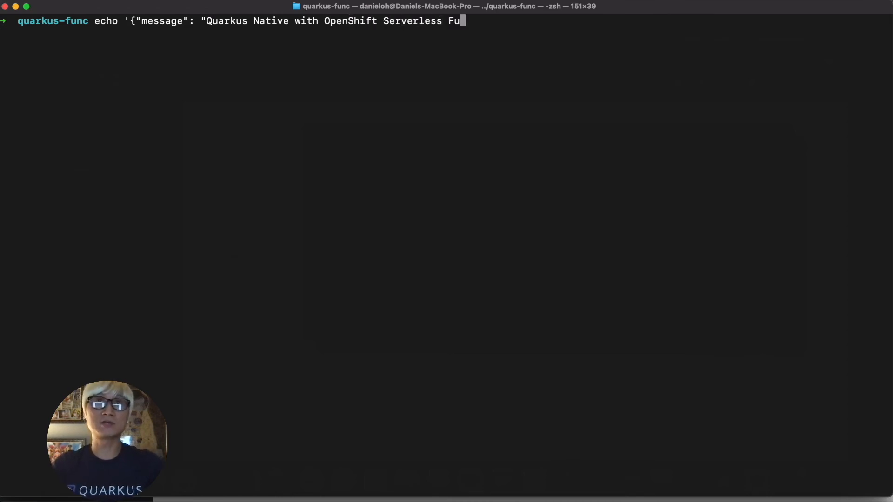
type("nction!!")
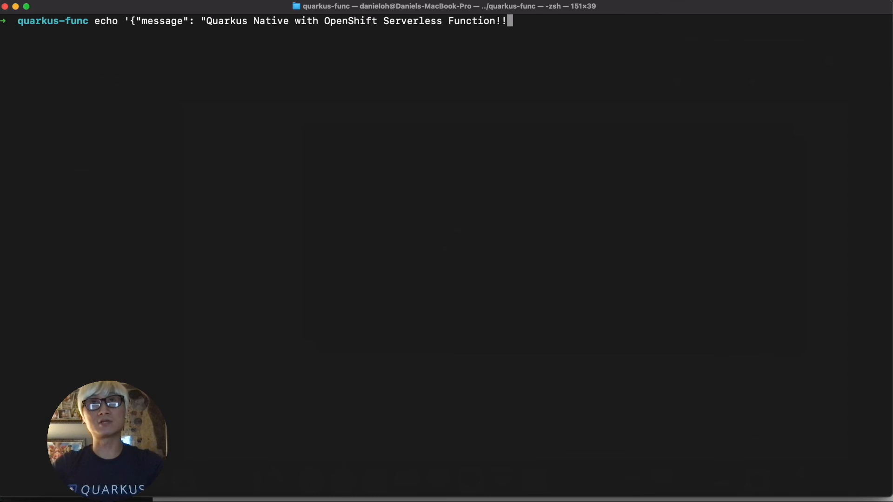
type("\"")
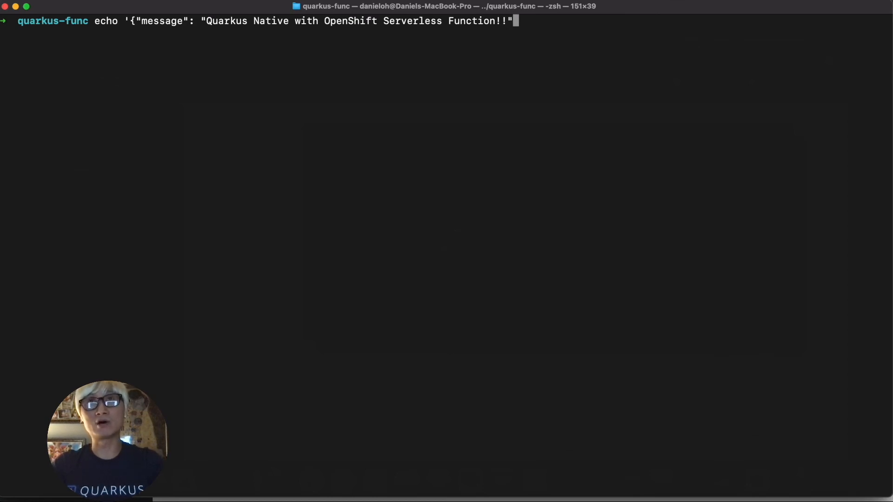
type("}'")
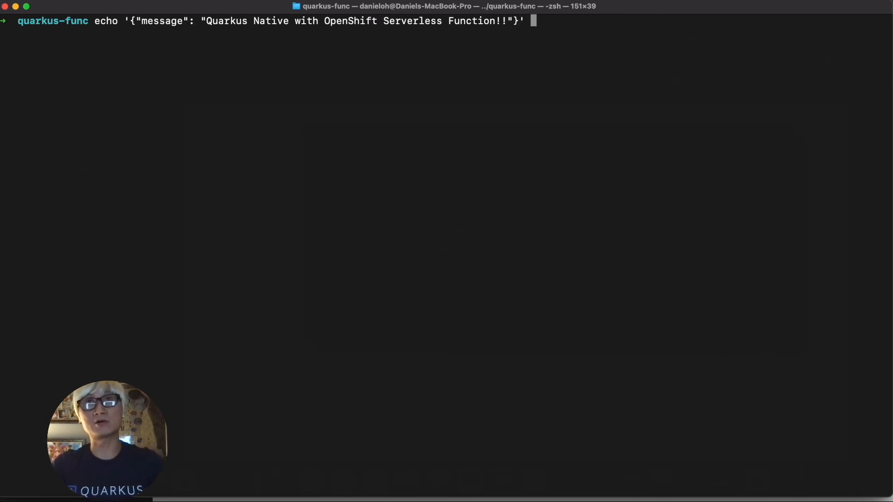
type("| http http://quarkus--func--native-quarkus-func.apps.cluster-d187.d187.example.opentlc.com")
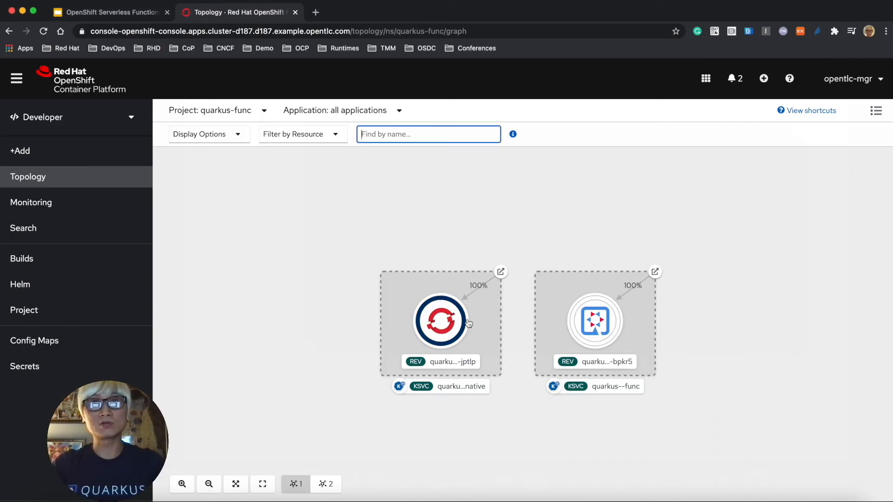
Step: Show the quarkus--func--native revision's resources in the Topology side panel
left_click(440, 321)
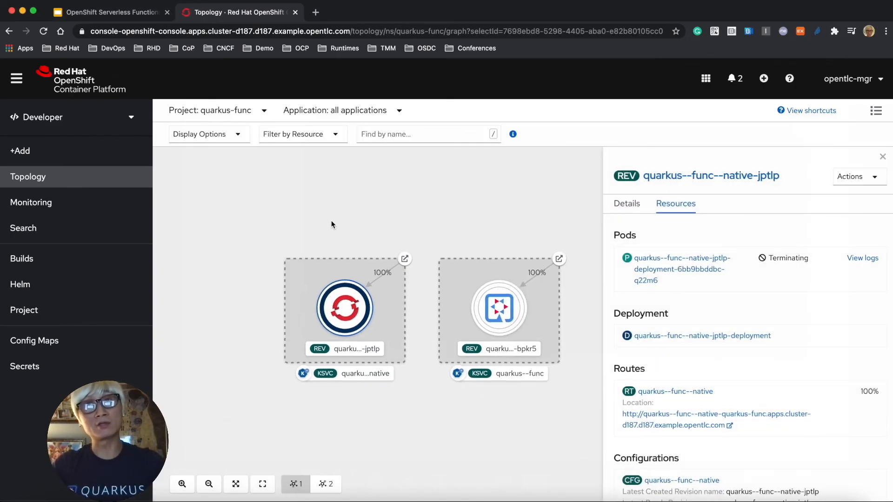
mouse_move(403, 236)
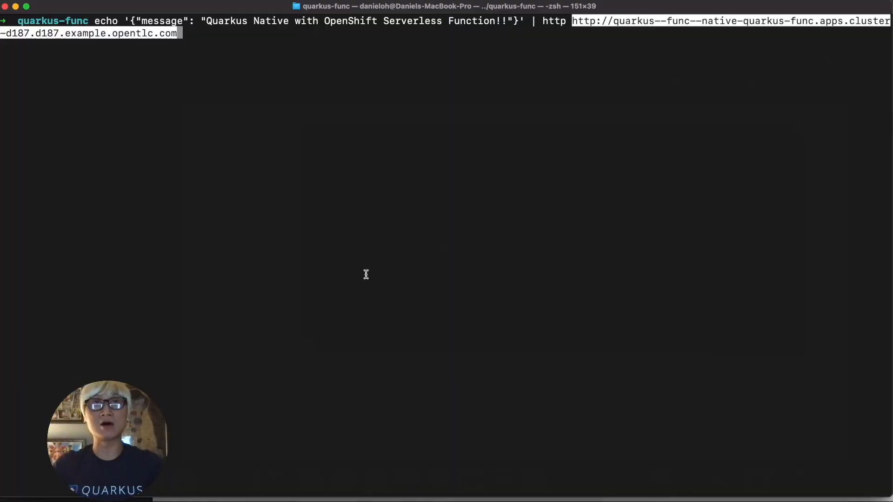
Step: Send the message to the native function and highlight the echoed HTTP 200 reply
key("Enter")
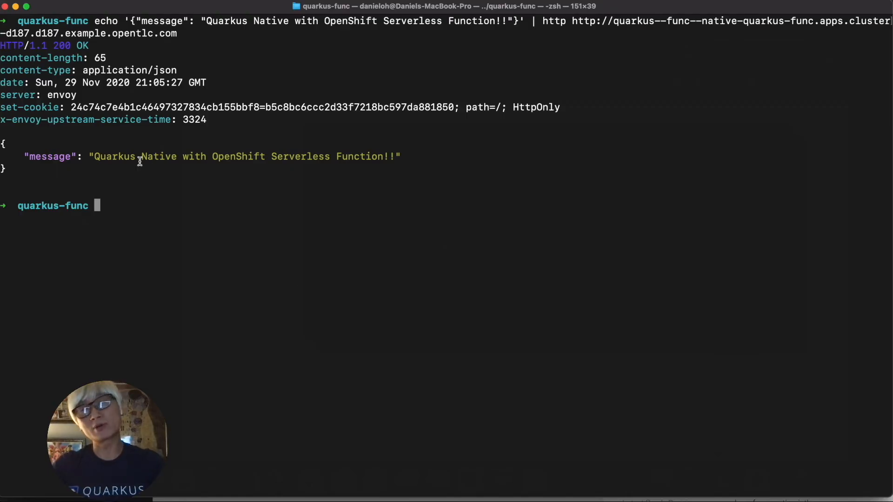
left_click_drag(94, 156, 400, 156)
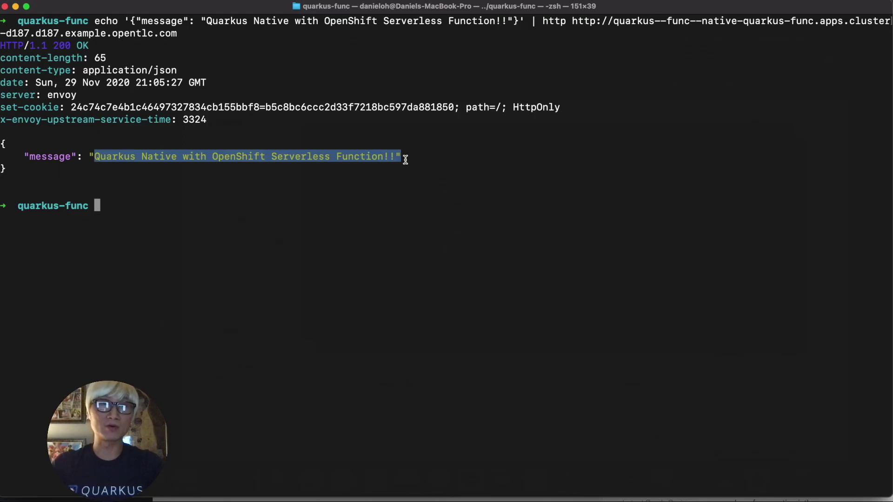
left_click(361, 291)
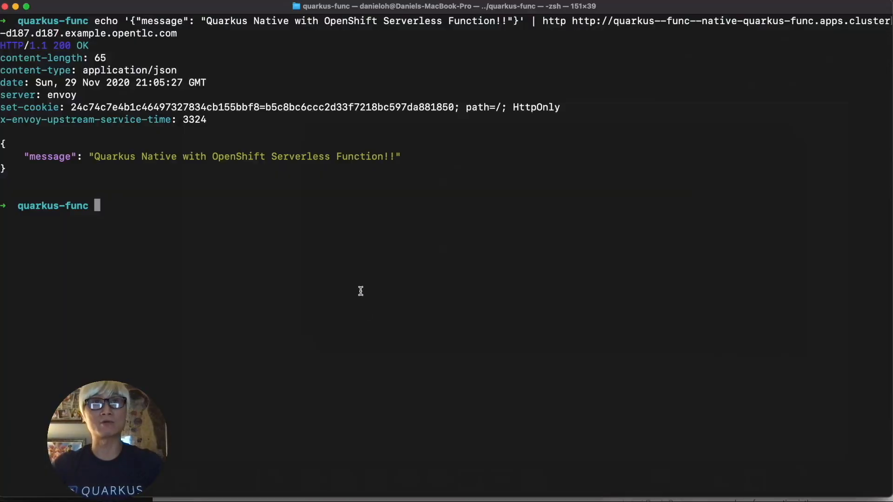
type("kn func l")
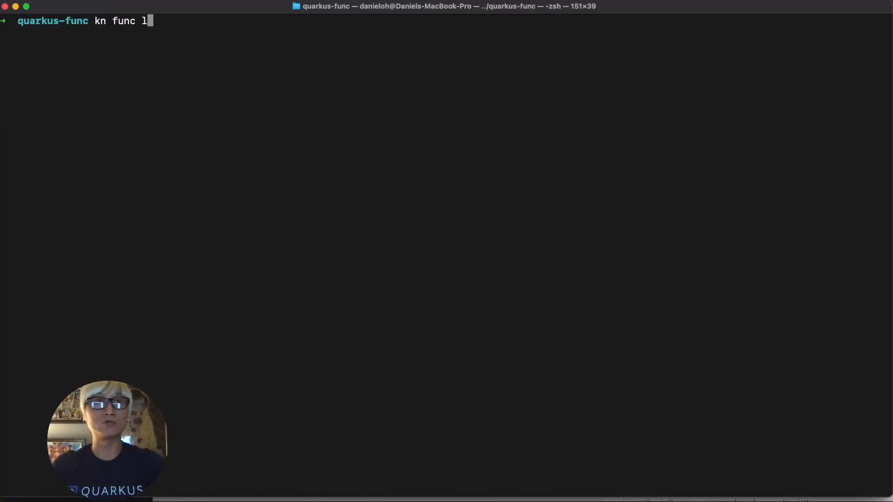
Step: Run kn func list, showing quarkus-func and quarkus-func-native both ready
key("Enter")
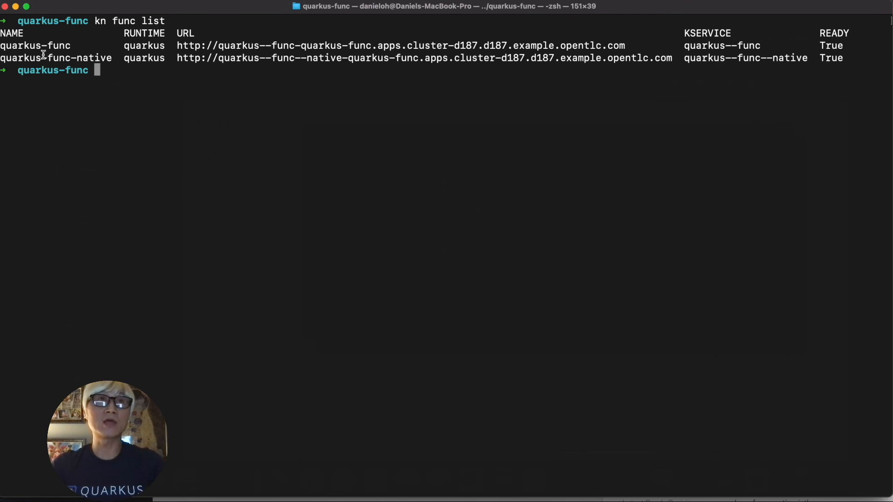
double_click(41, 58)
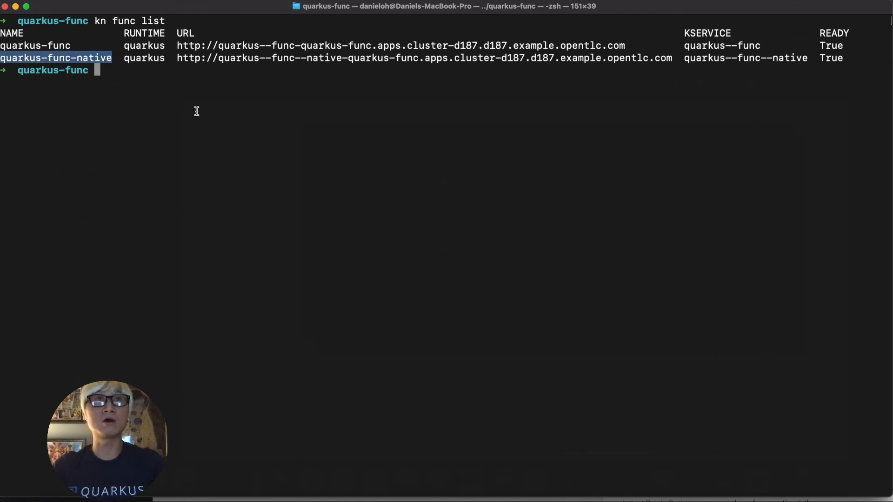
type("kn func")
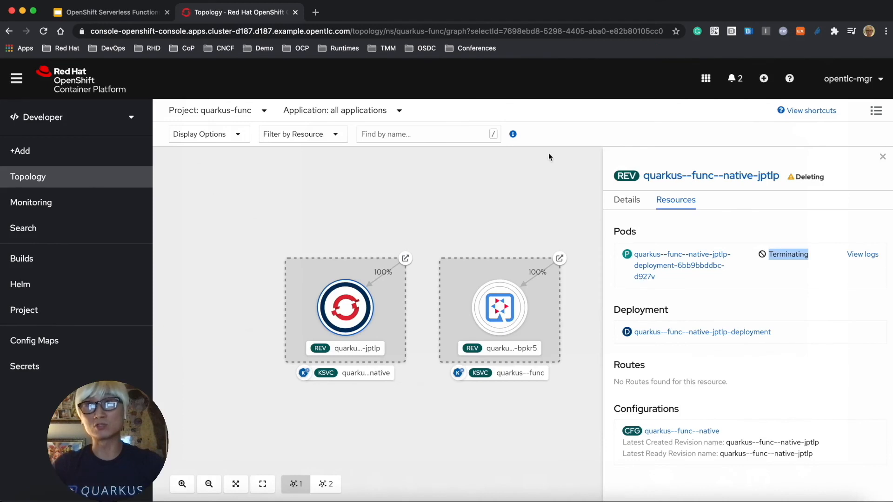
mouse_move(507, 223)
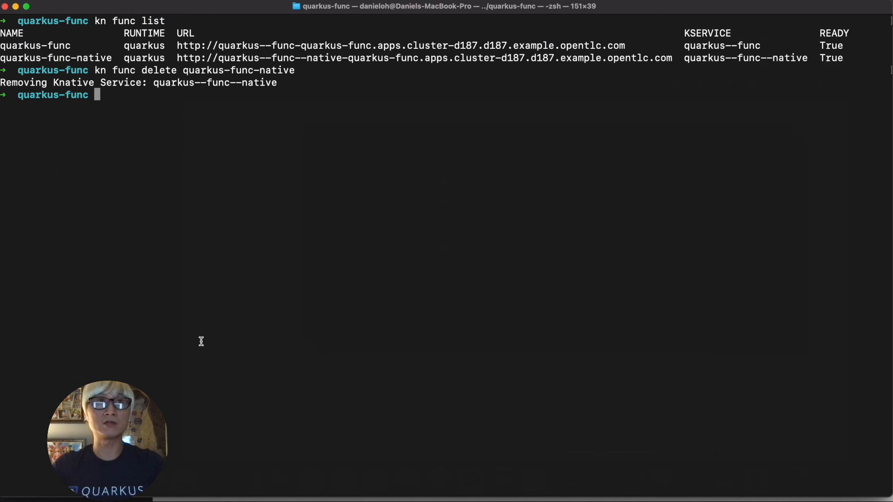
Step: Run kn func list again, showing only quarkus-func remains ready
type("kn func list")
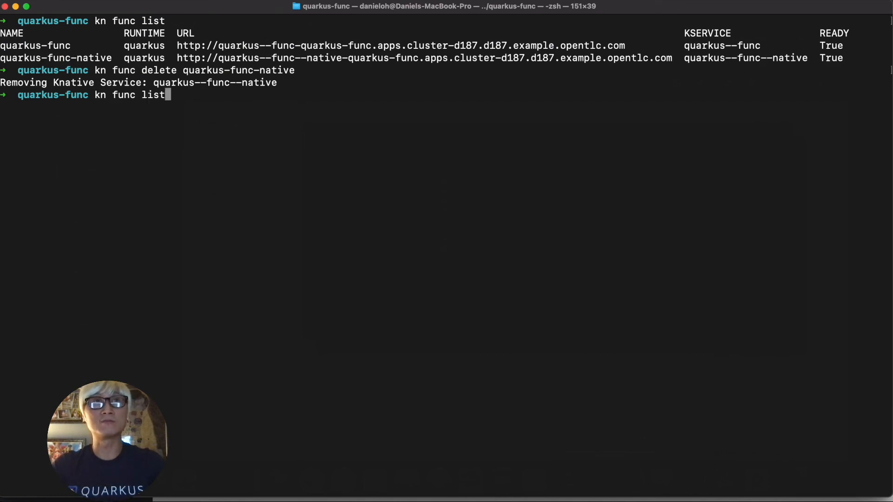
key("Enter")
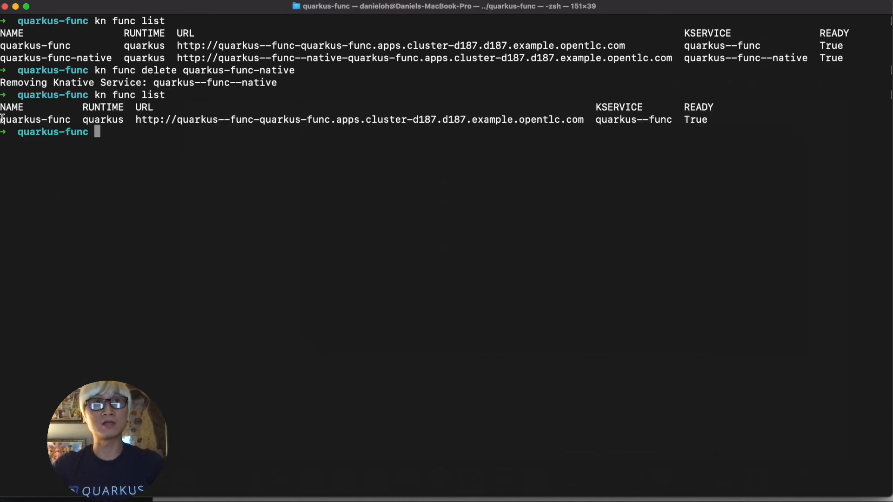